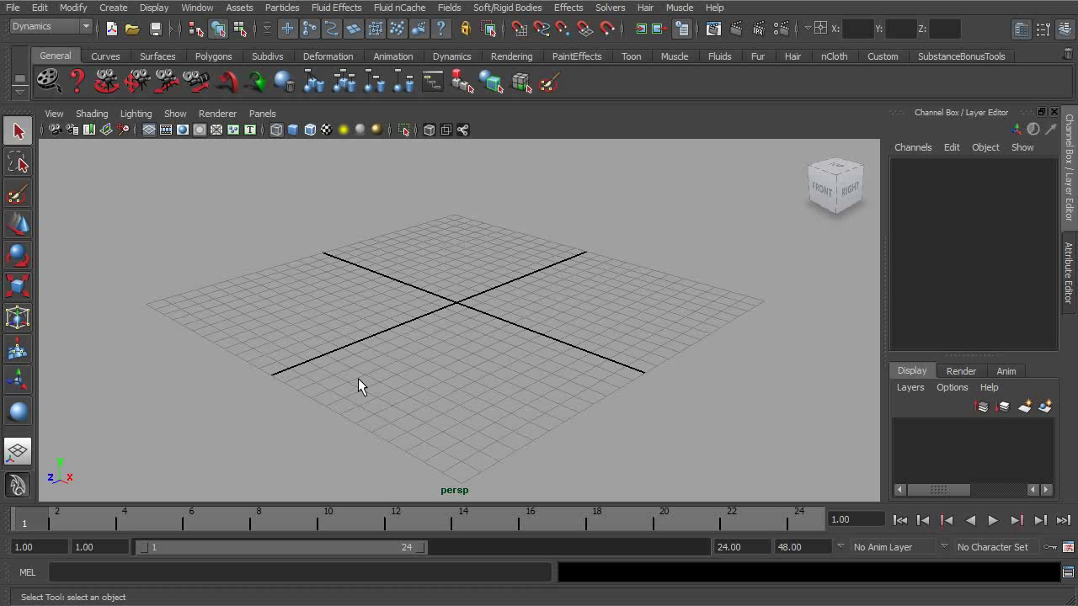
pyautogui.moveTo(273, 381)
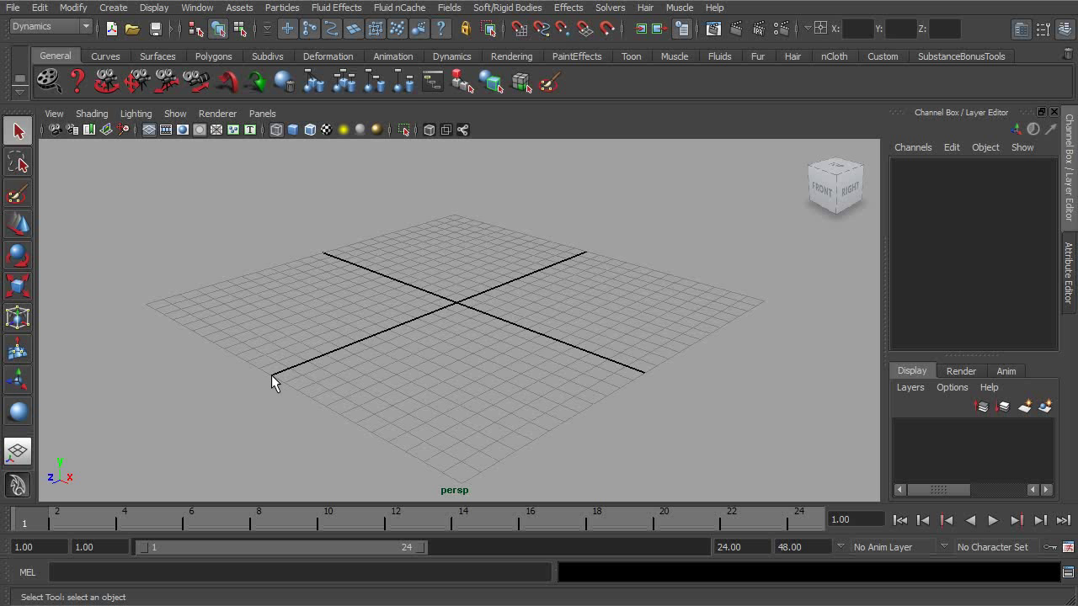
pyautogui.moveTo(280, 390)
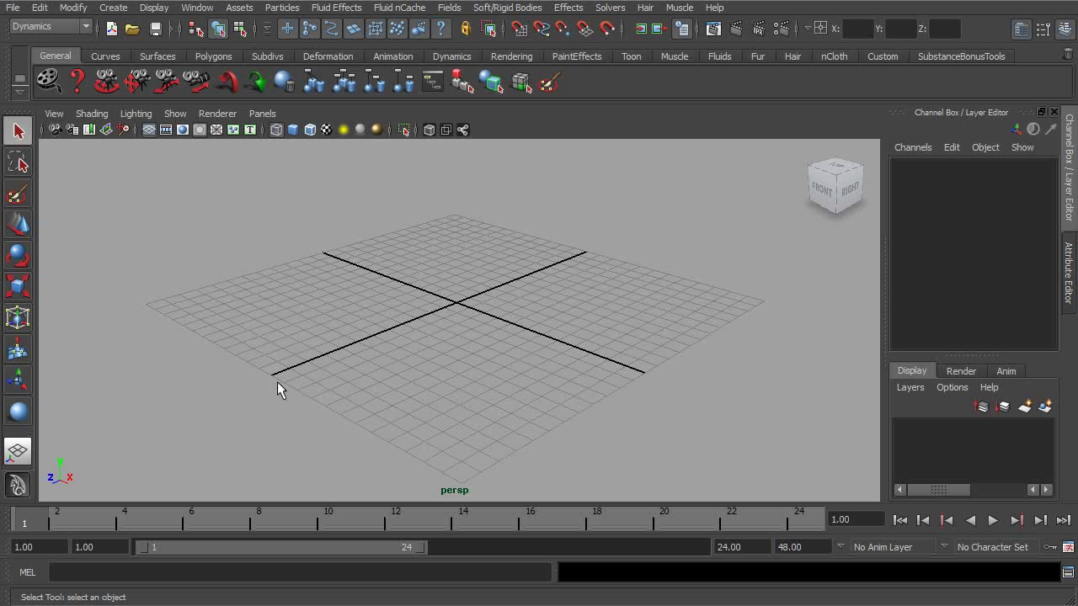
pyautogui.moveTo(366, 423)
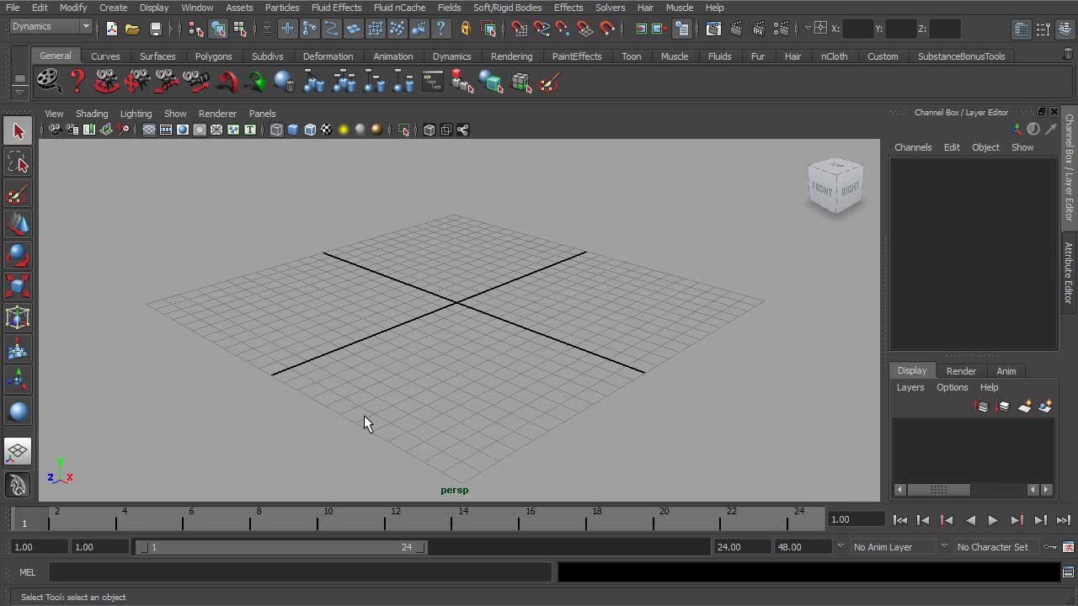
pyautogui.moveTo(280, 384)
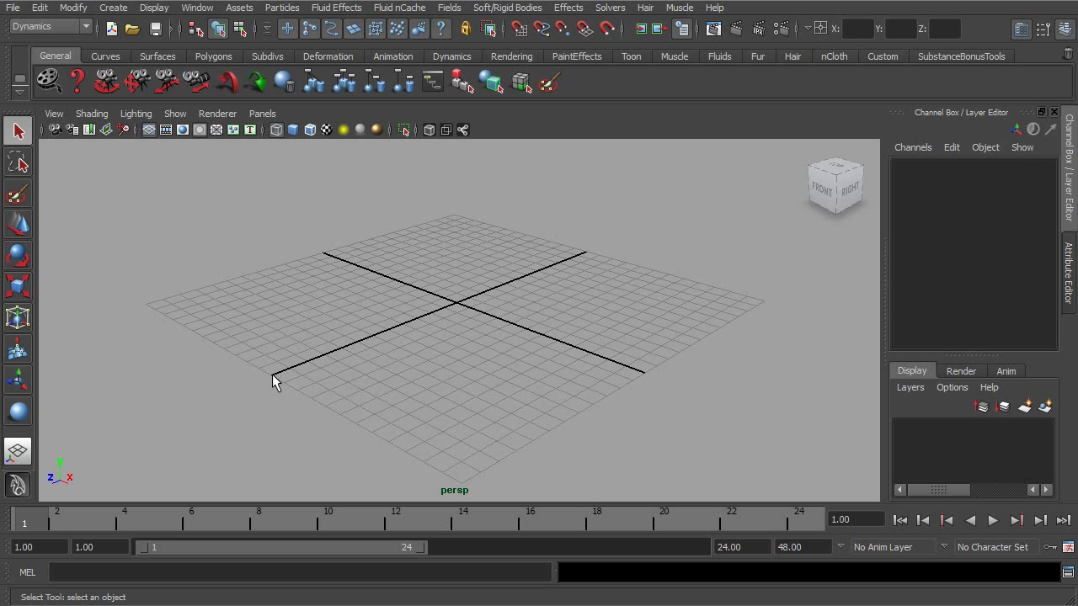
pyautogui.moveTo(270, 374)
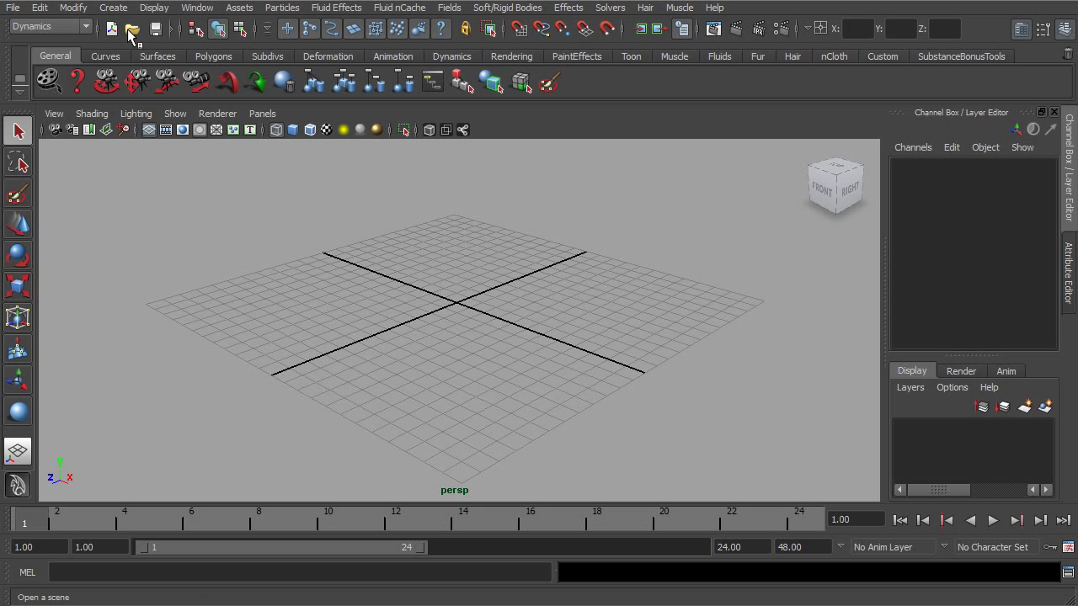
pyautogui.moveTo(132, 30)
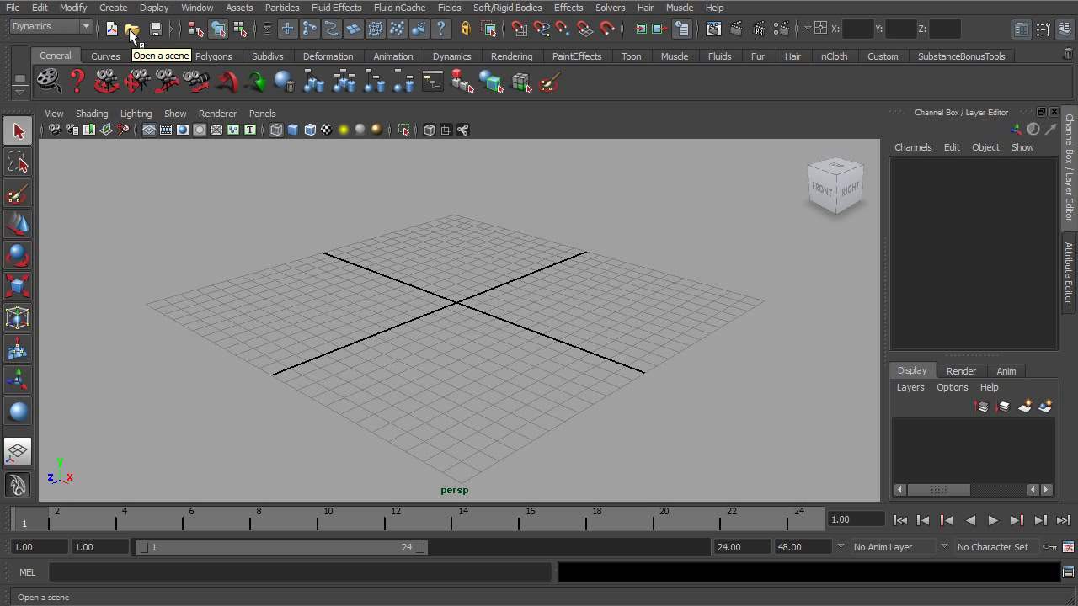
# - Open the Open Scene dialog to view the default project's scenes folder
pyautogui.click(133, 29)
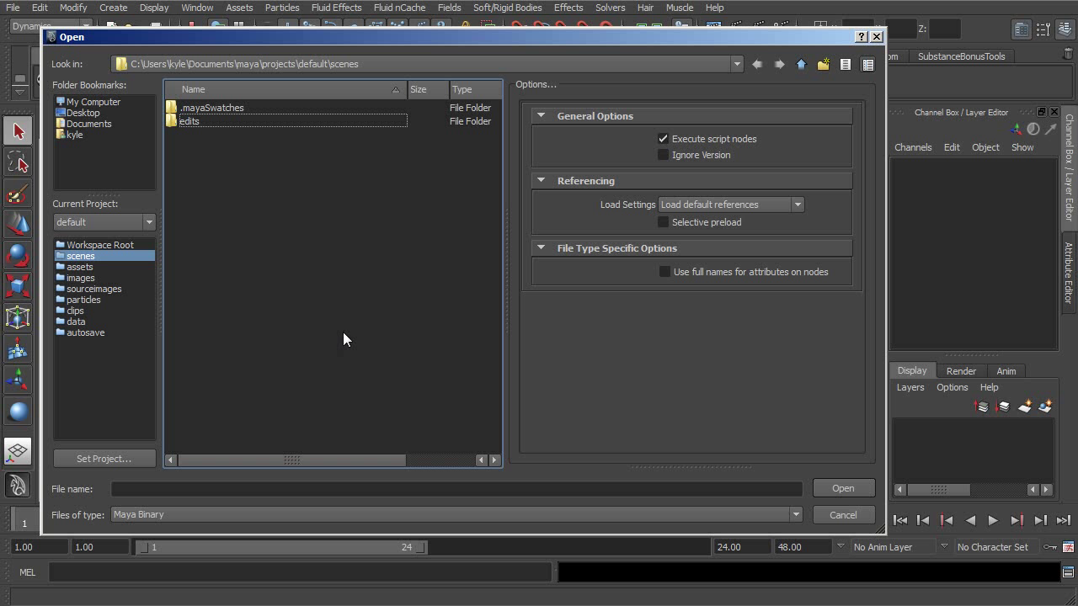
pyautogui.moveTo(331, 321)
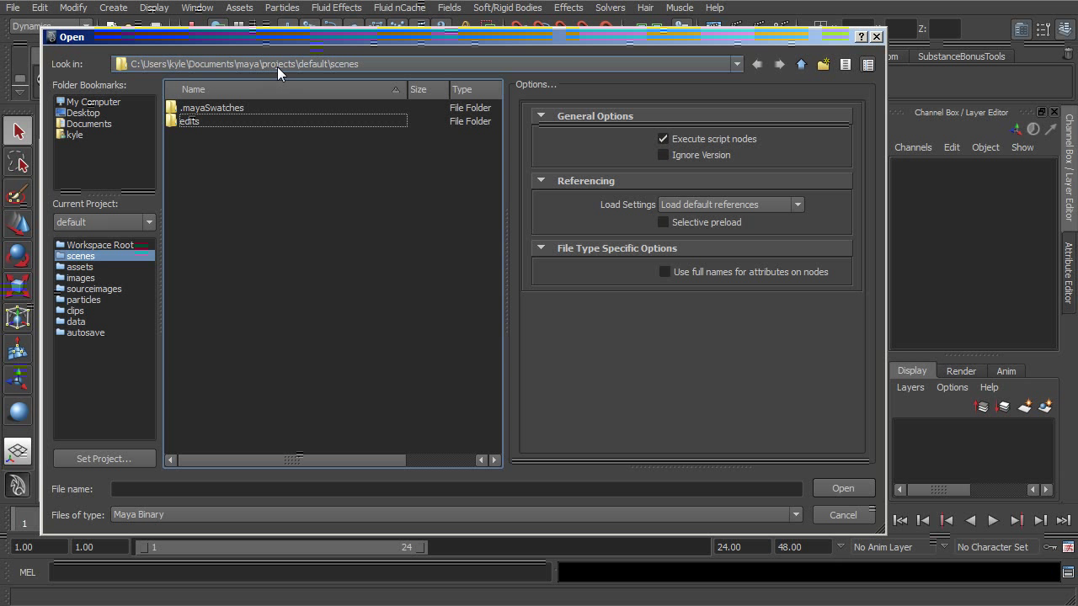
pyautogui.moveTo(319, 69)
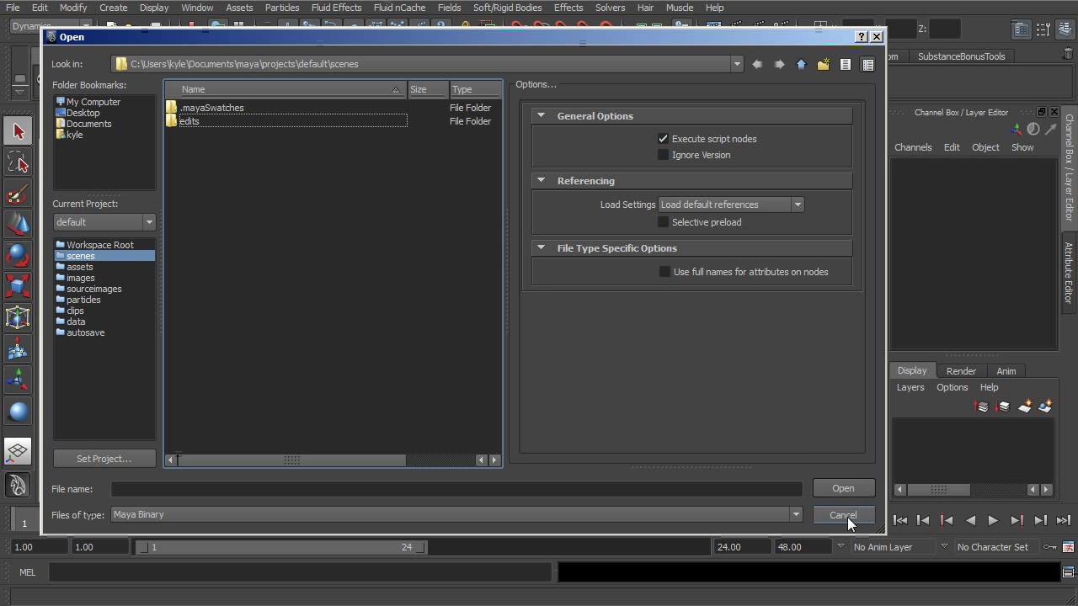
# - Cancel the Open dialog without loading a scene and open the File menu
pyautogui.click(843, 515)
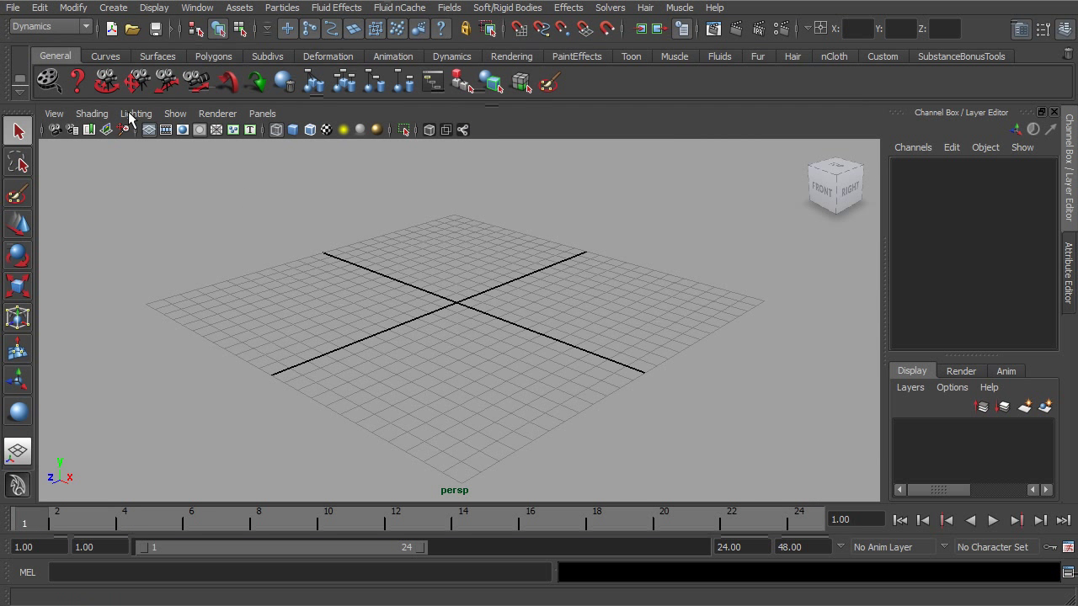
pyautogui.moveTo(13, 16)
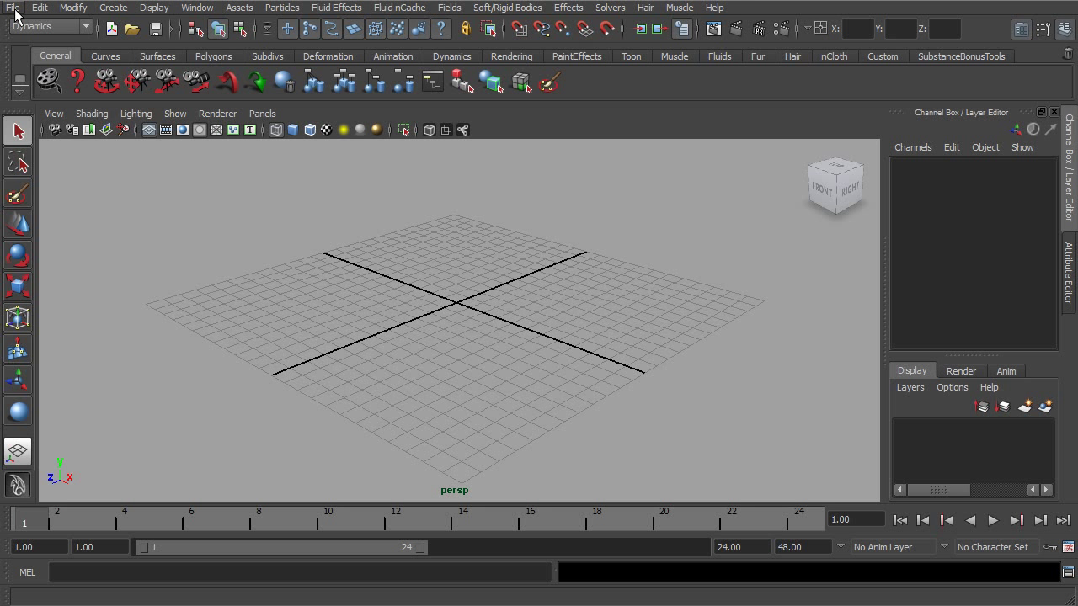
pyautogui.click(12, 8)
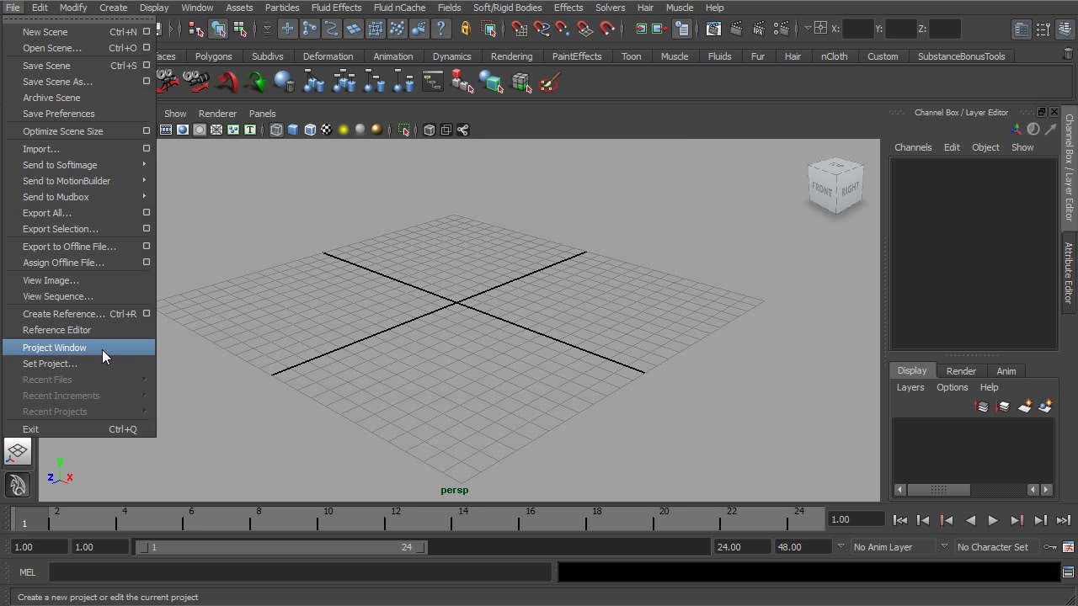
# - Open File > Project Window and make the window narrower
pyautogui.click(54, 347)
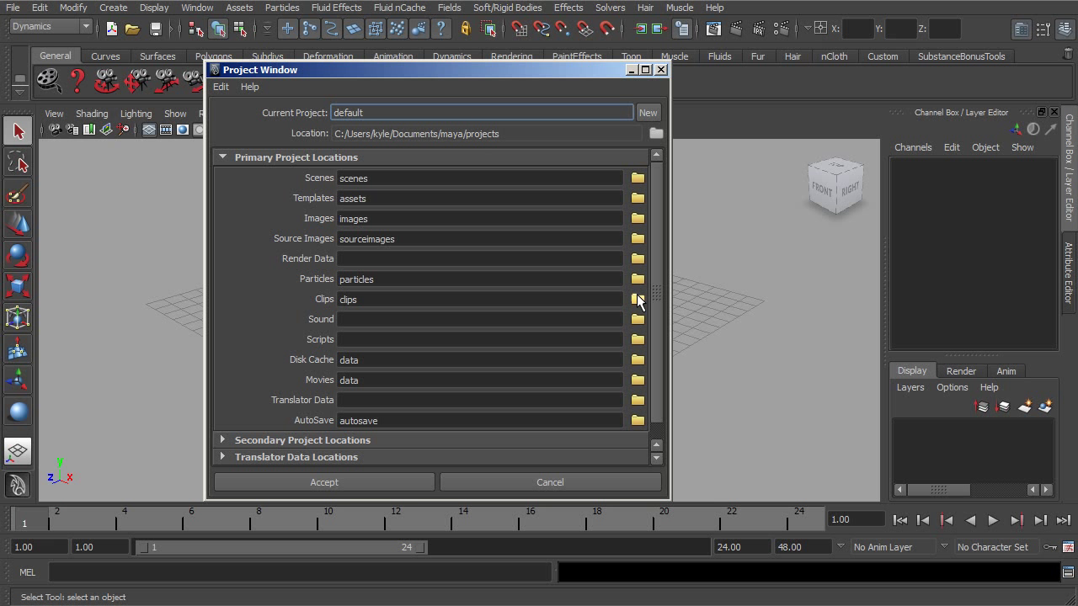
pyautogui.moveTo(671, 297)
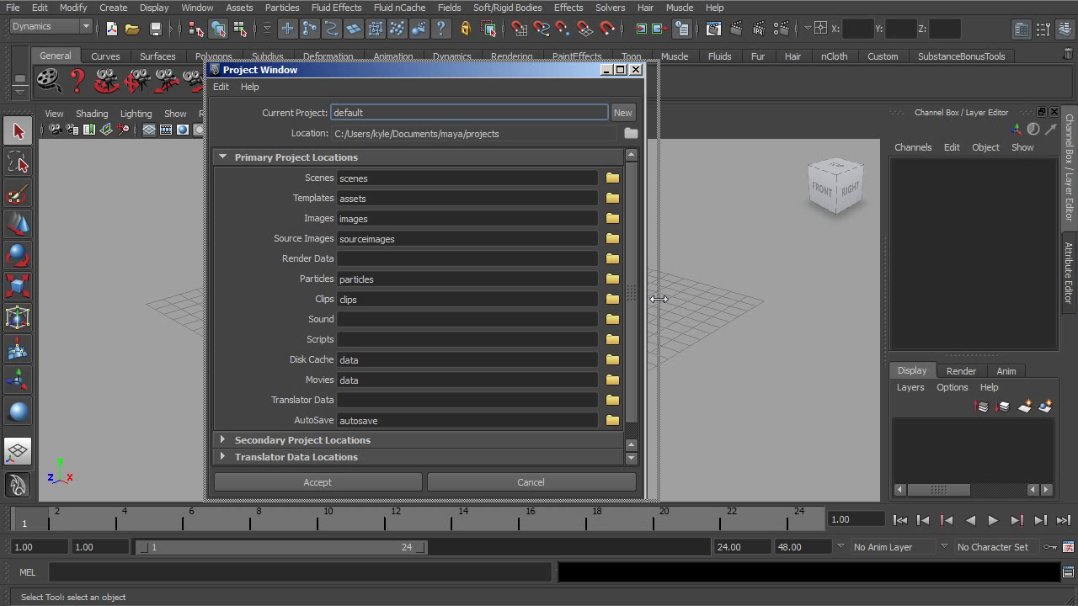
pyautogui.moveTo(644, 299); pyautogui.dragTo(659, 299)
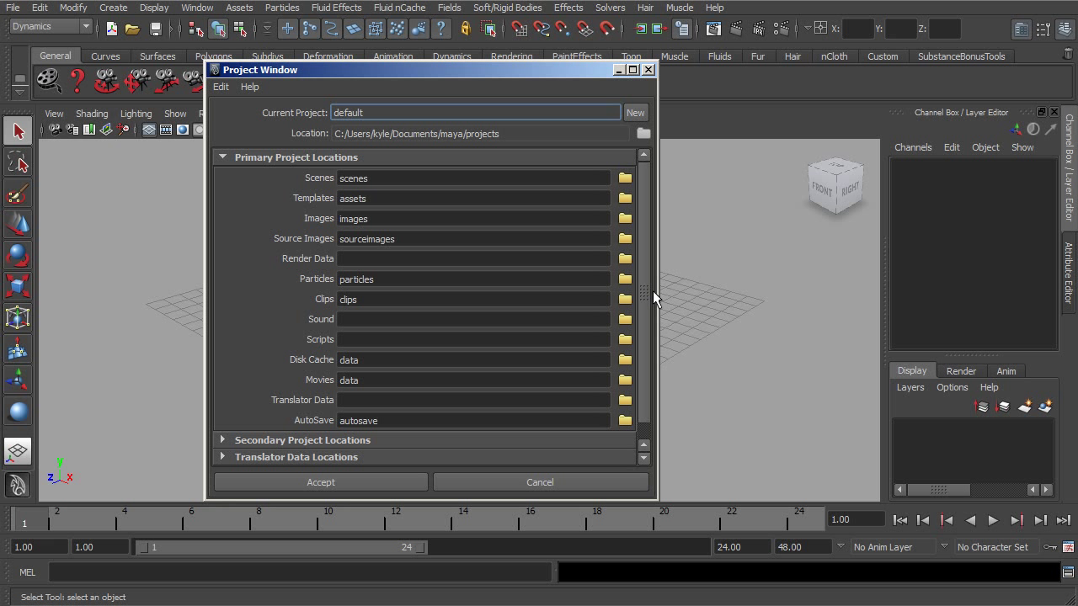
pyautogui.moveTo(648, 293)
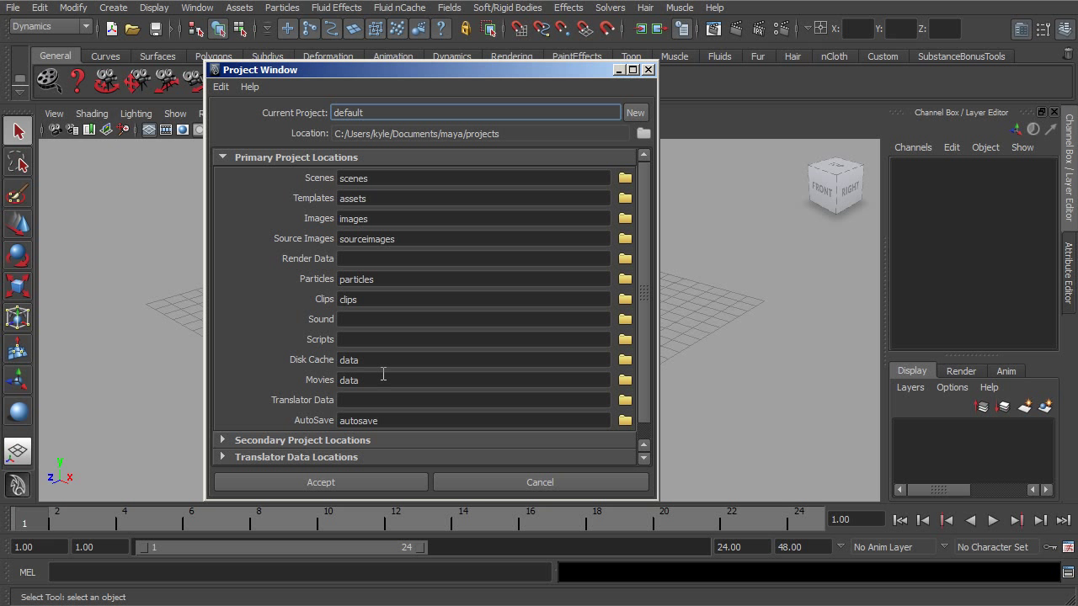
pyautogui.moveTo(478, 353)
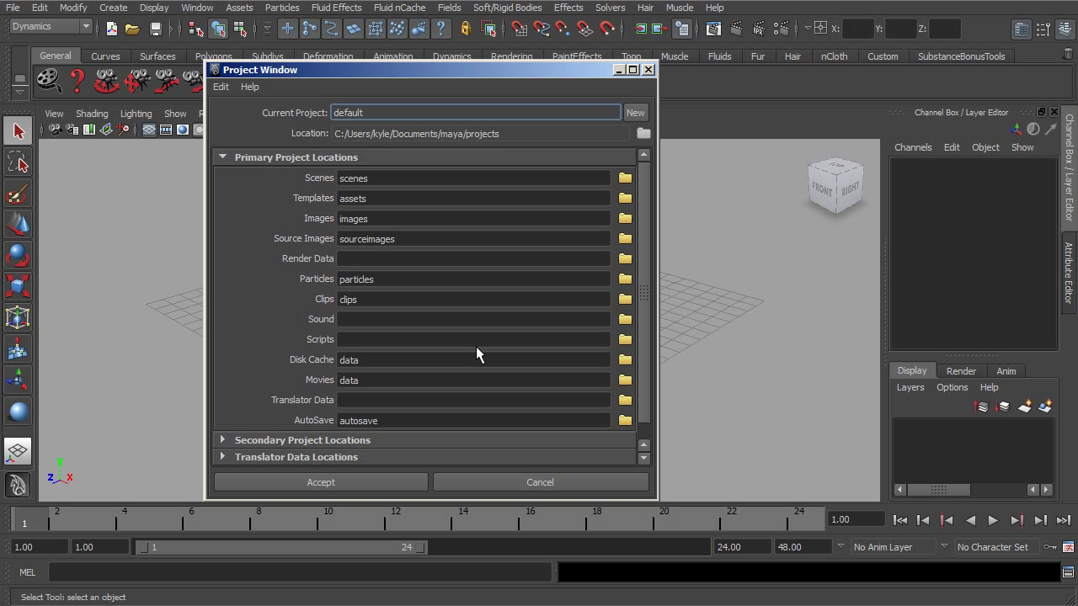
pyautogui.moveTo(396, 295)
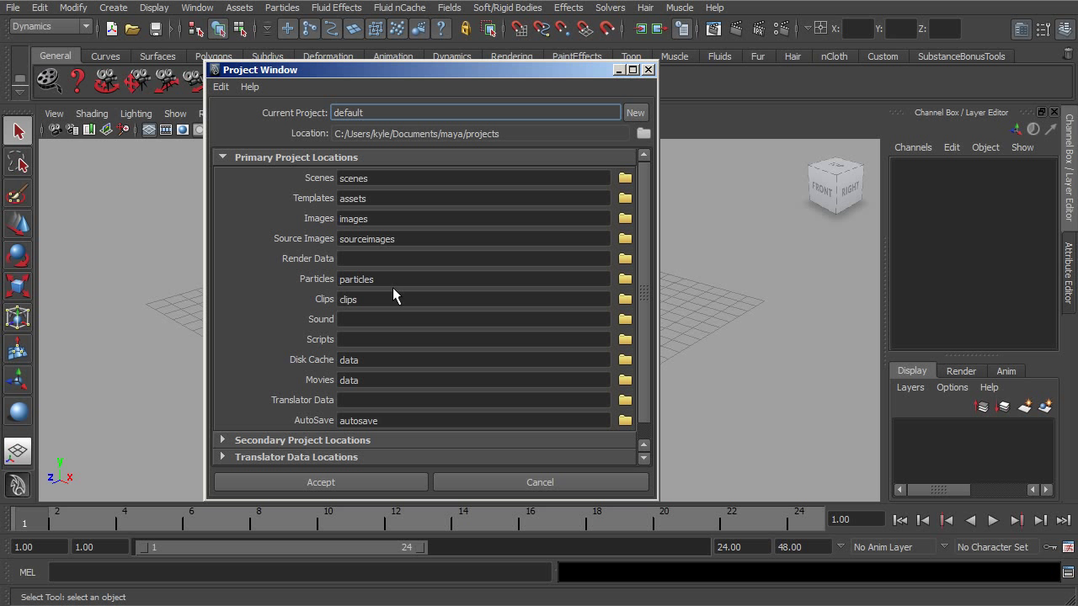
pyautogui.moveTo(400, 78)
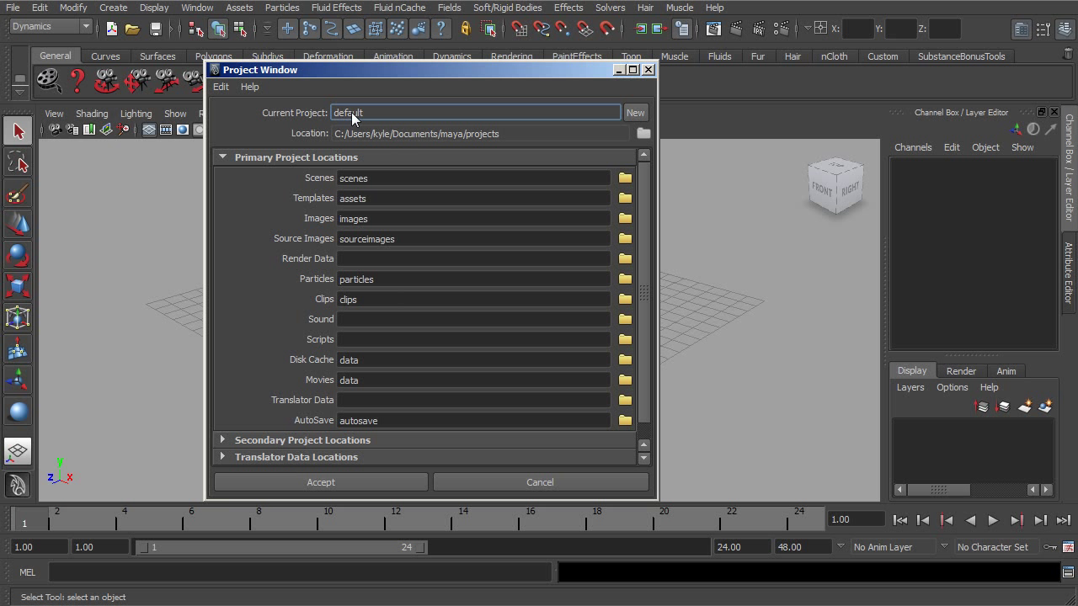
pyautogui.moveTo(505, 152)
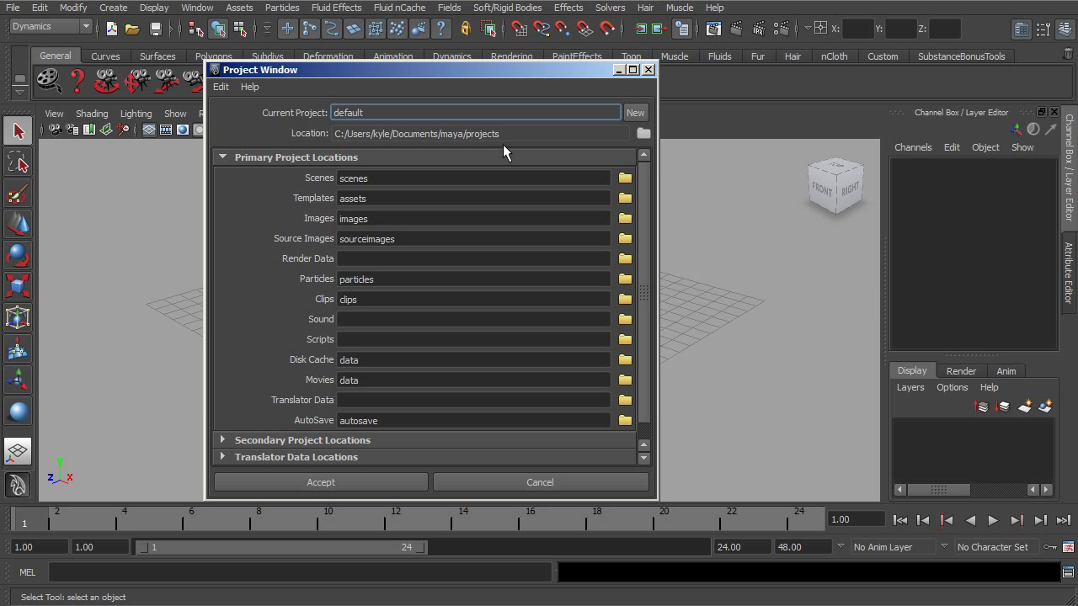
pyautogui.moveTo(560, 139)
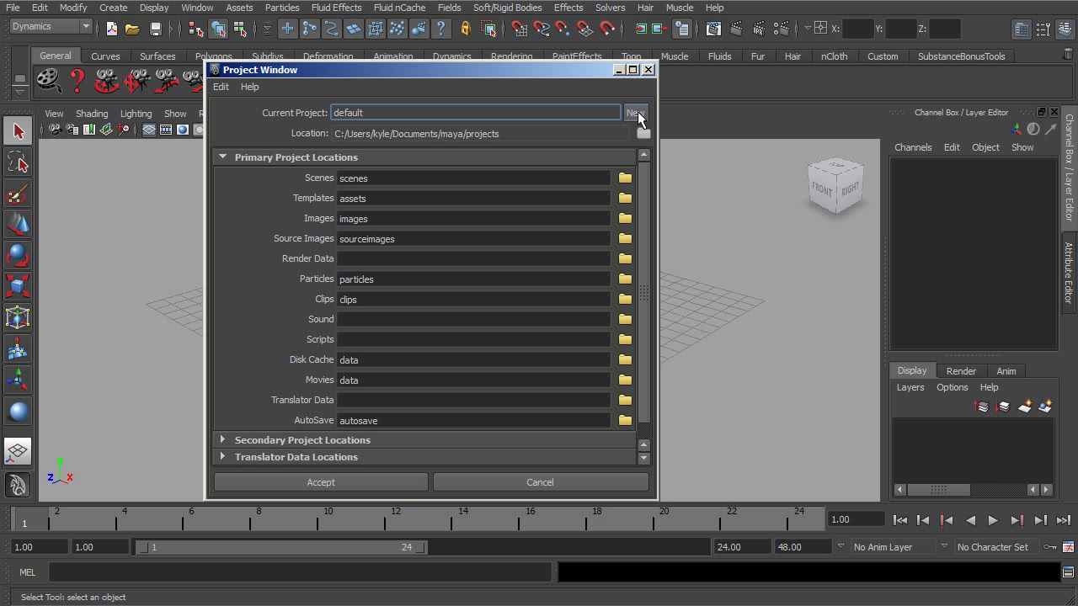
# - Start a new project and enter C:/Intro_maya_2012 as its location
pyautogui.click(635, 112)
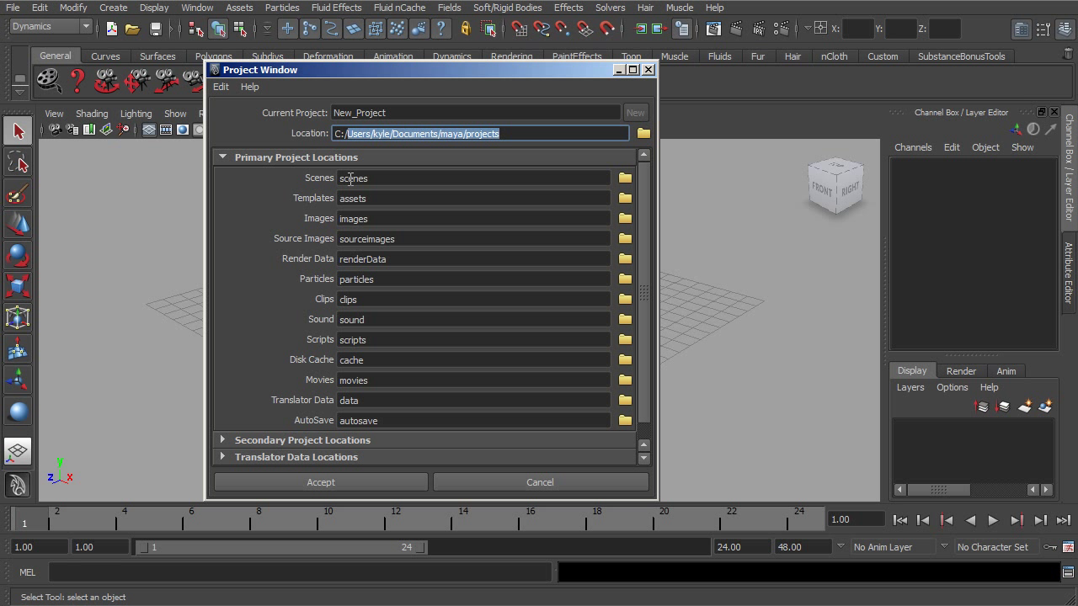
pyautogui.write('C:/Intro')
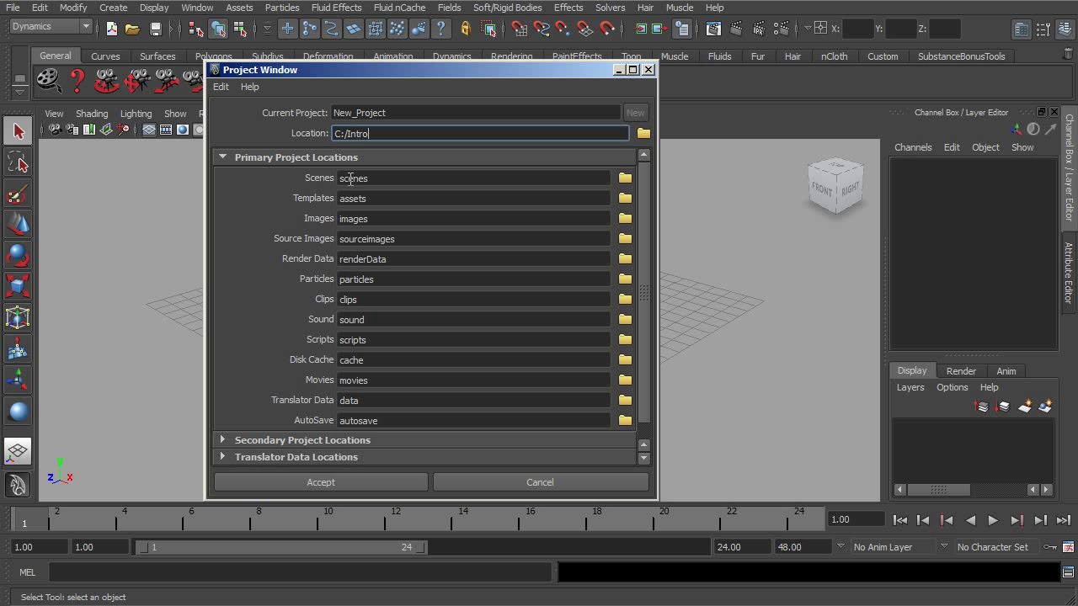
pyautogui.write('_ma')
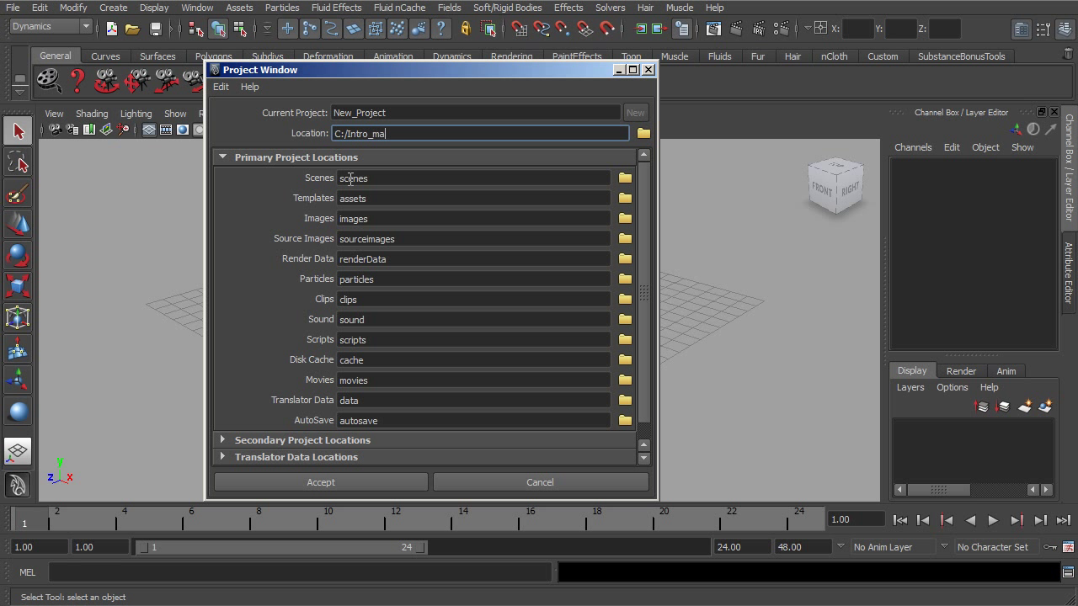
pyautogui.write('ya_20')
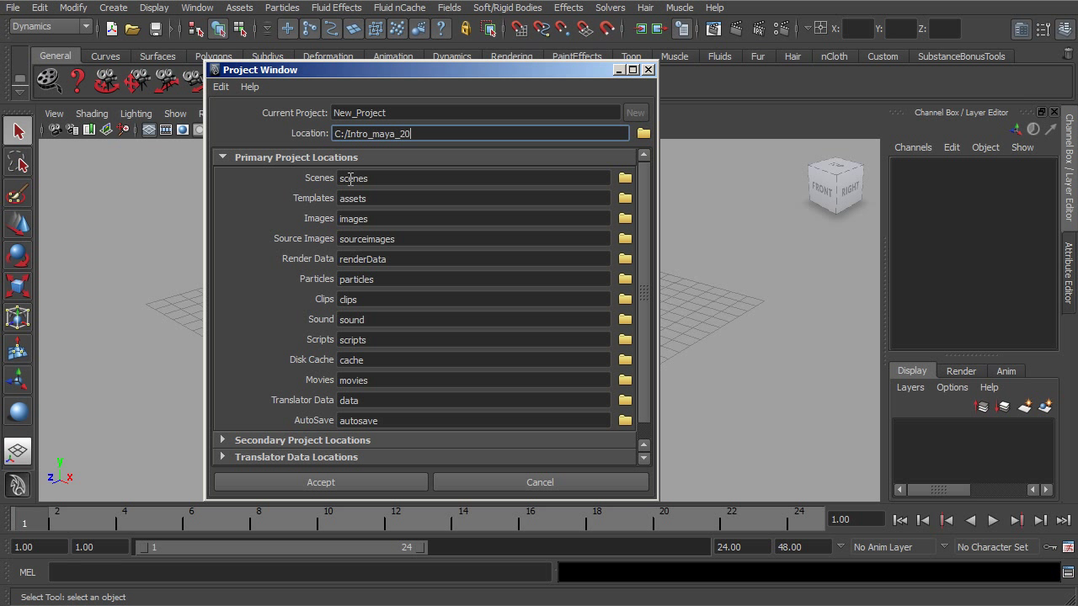
pyautogui.write('12')
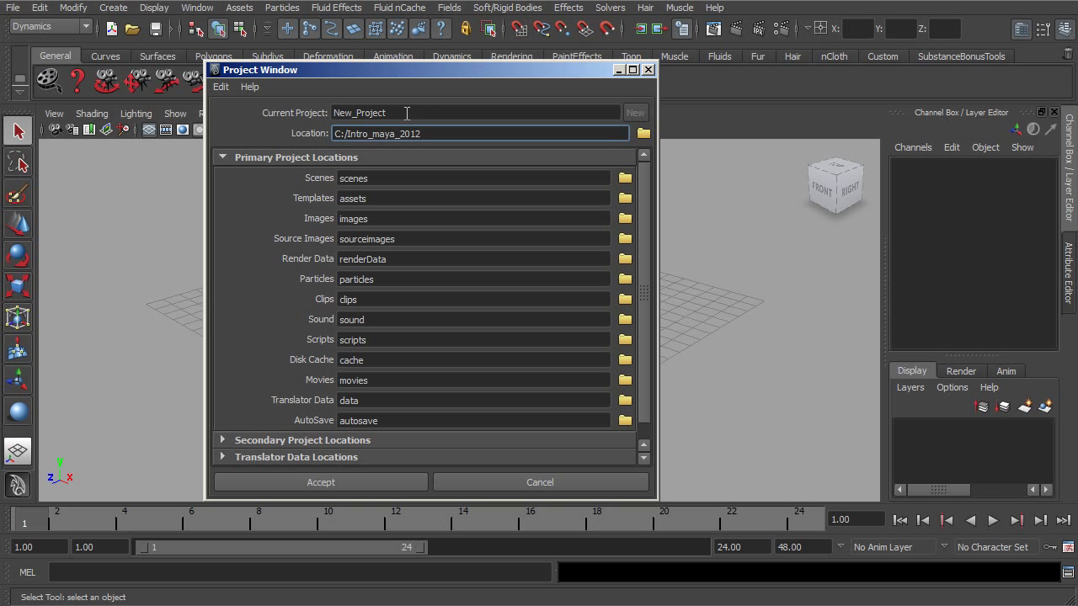
# - Edit the location path, adding '/intro_maya_general' after Intro_maya_2012
pyautogui.click(371, 133)
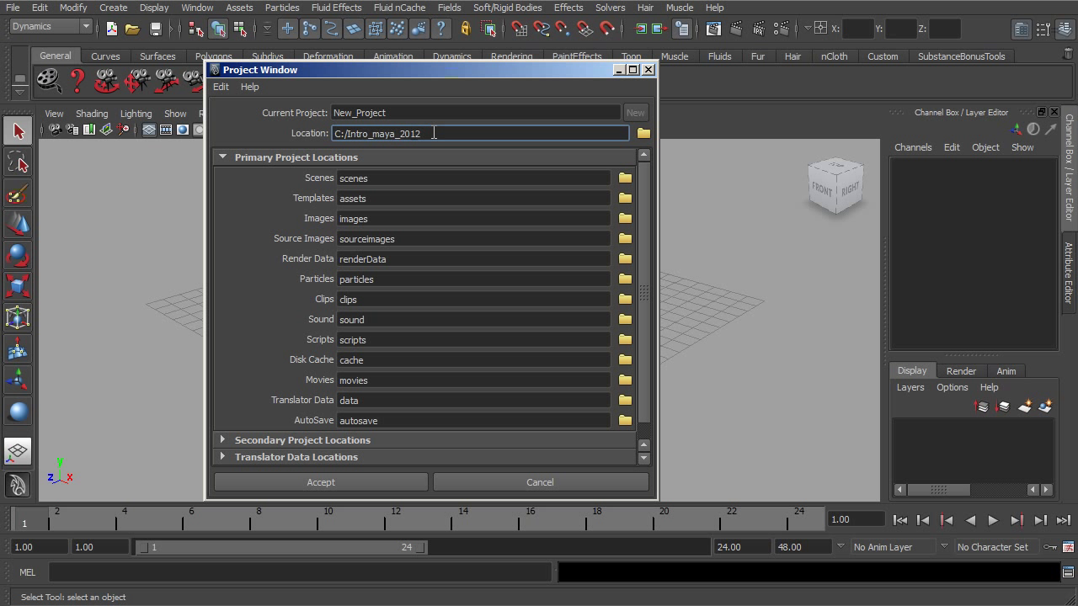
pyautogui.write('/')
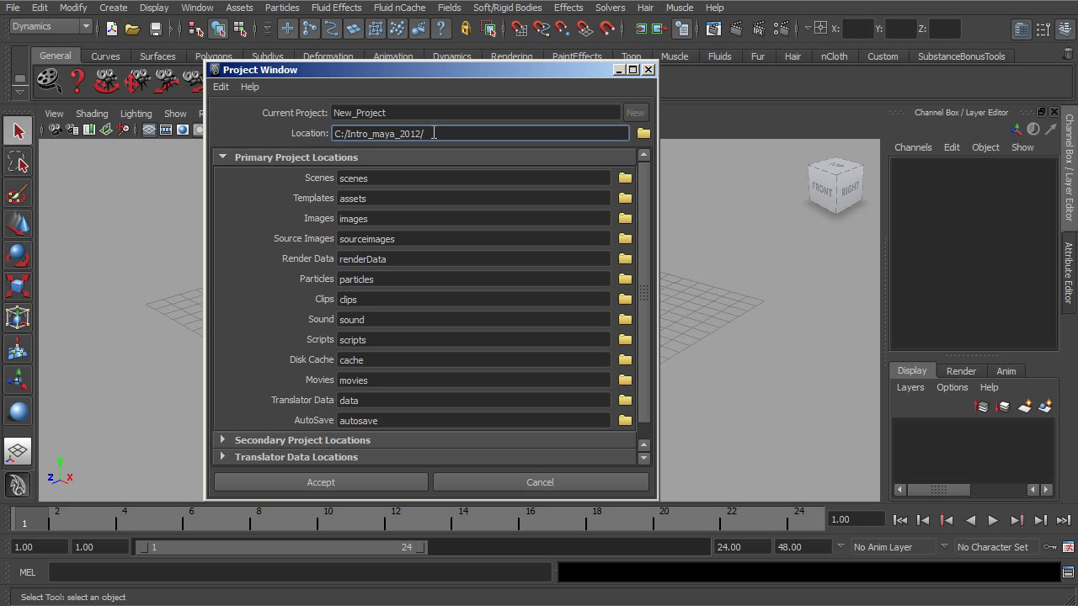
pyautogui.write('intr')
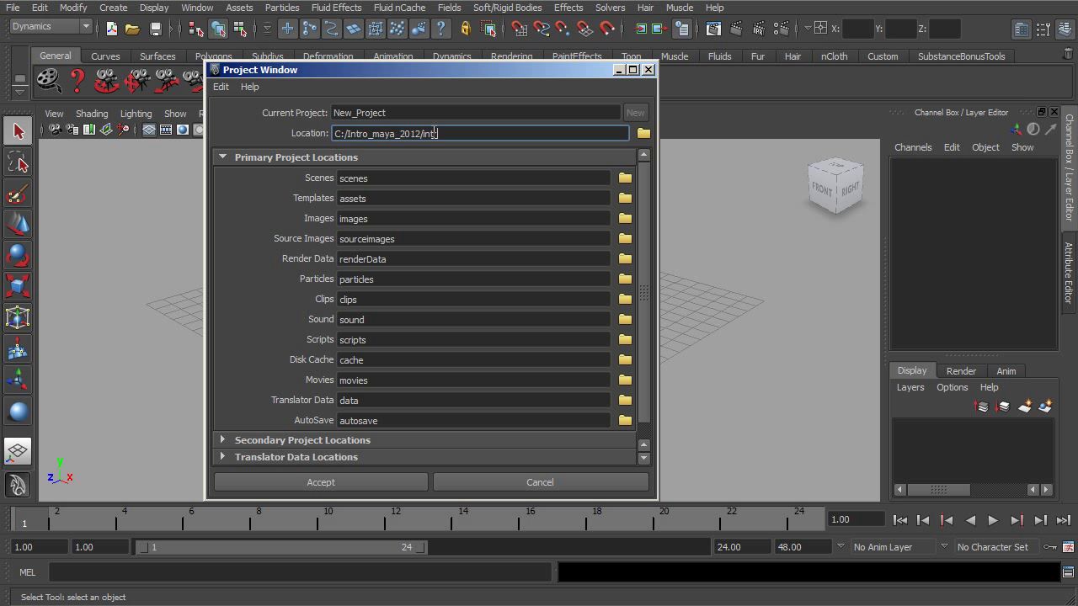
pyautogui.write('o_maya')
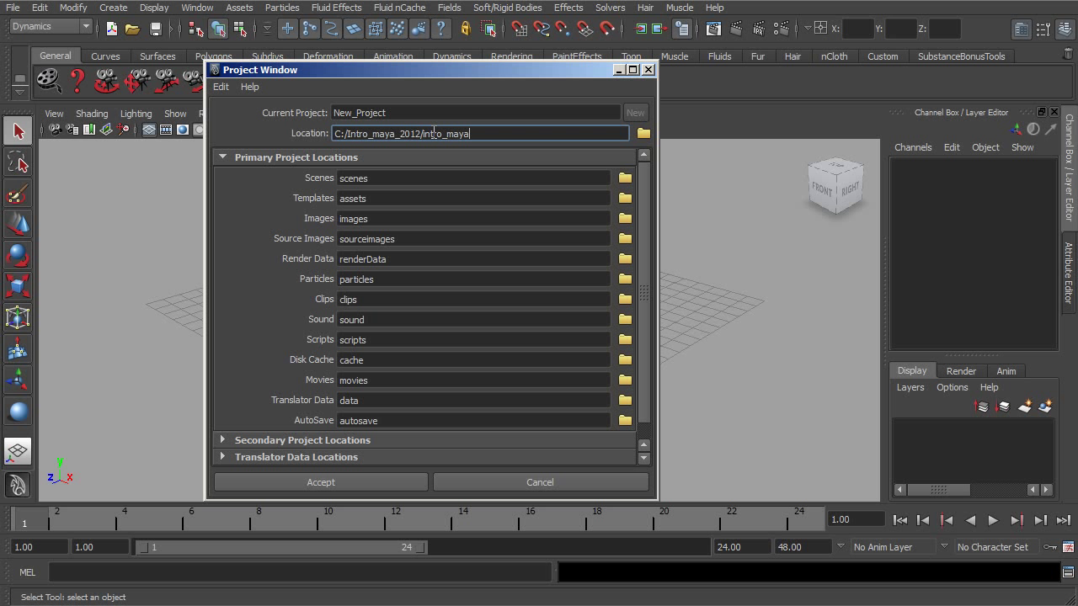
pyautogui.write('_general')
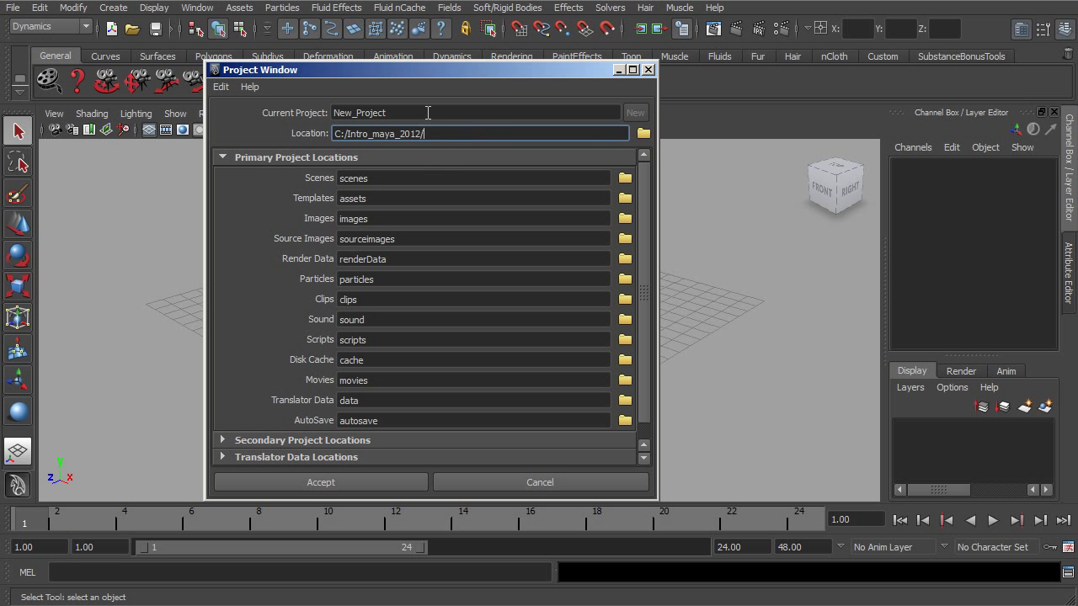
# - Replace the Current Project name with intro_maya_general
pyautogui.tripleClick(476, 112)
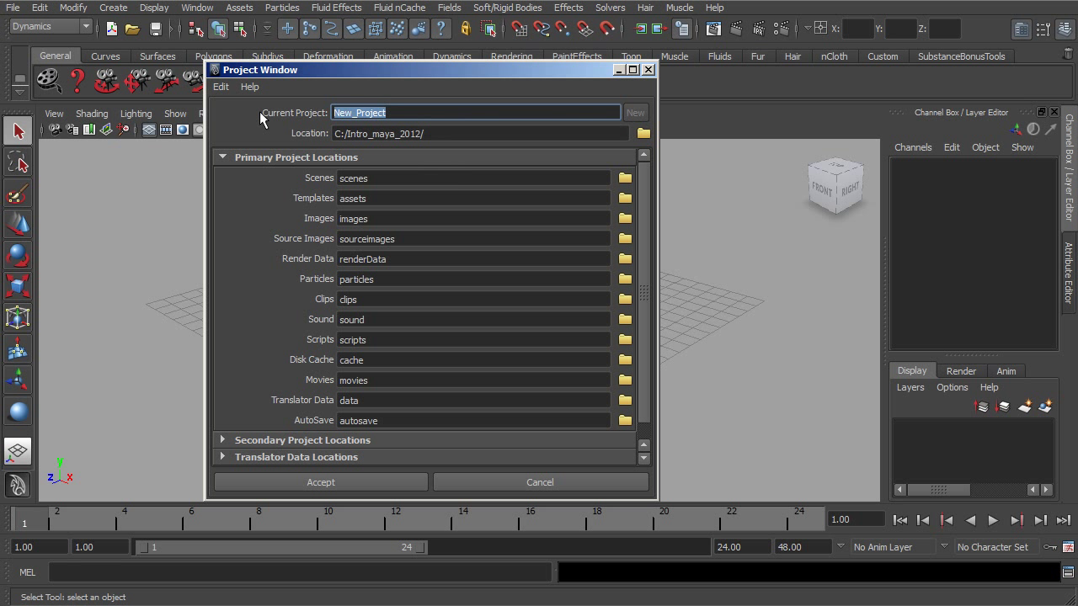
pyautogui.write('intro_maya_')
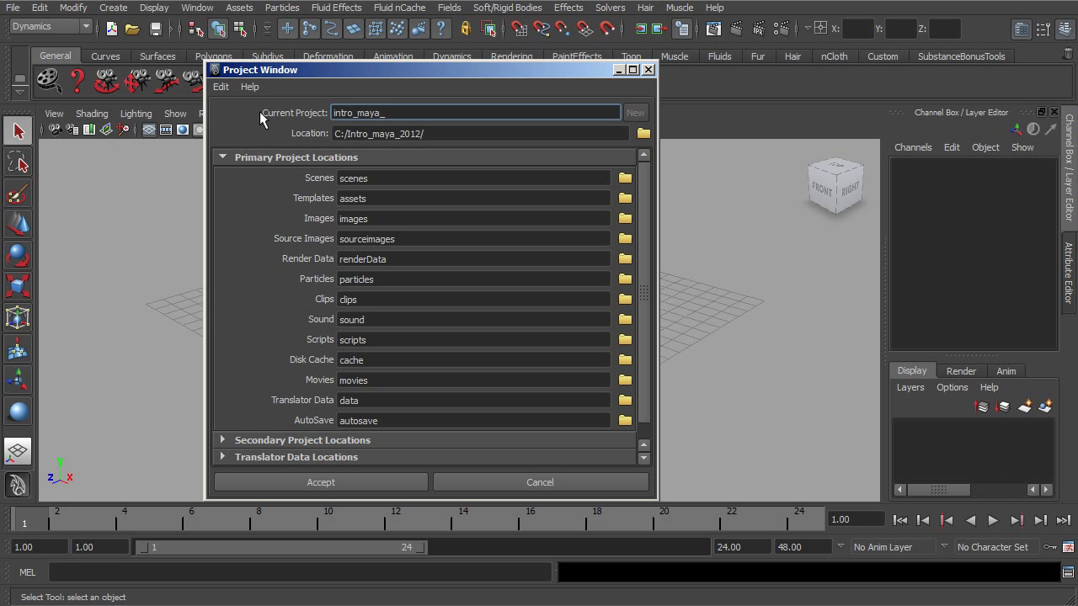
pyautogui.write('gneral')
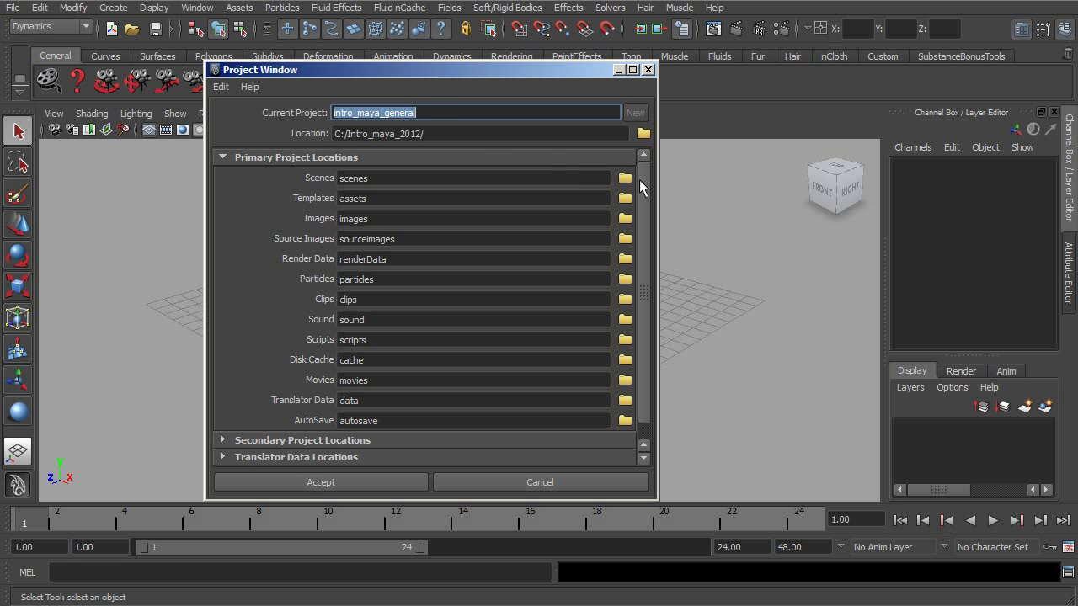
# - Review the images and particles folder names, keeping the defaults
pyautogui.scroll(-3)
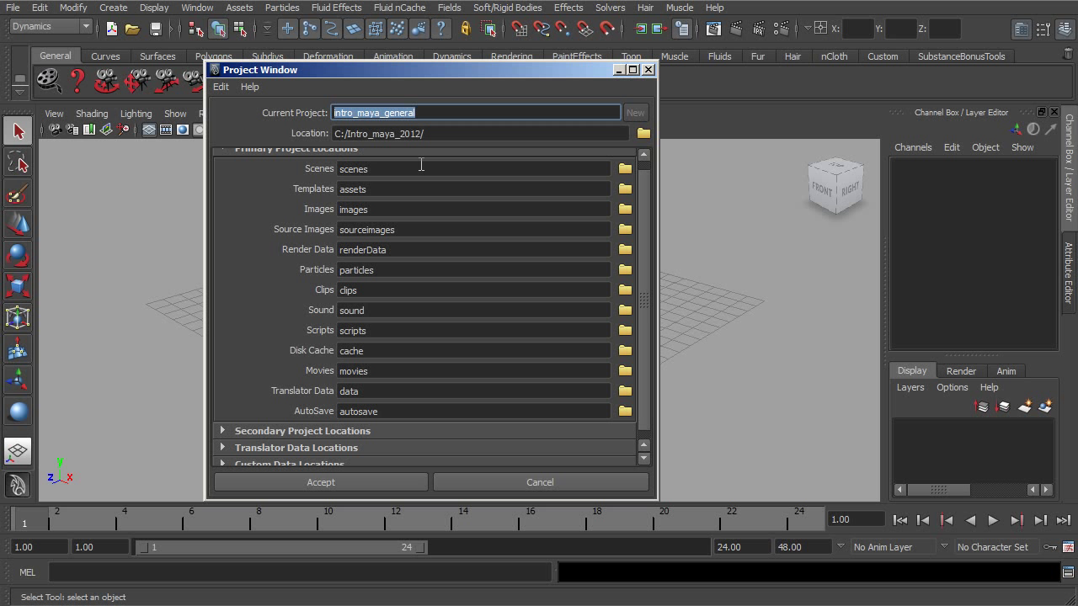
pyautogui.click(474, 169)
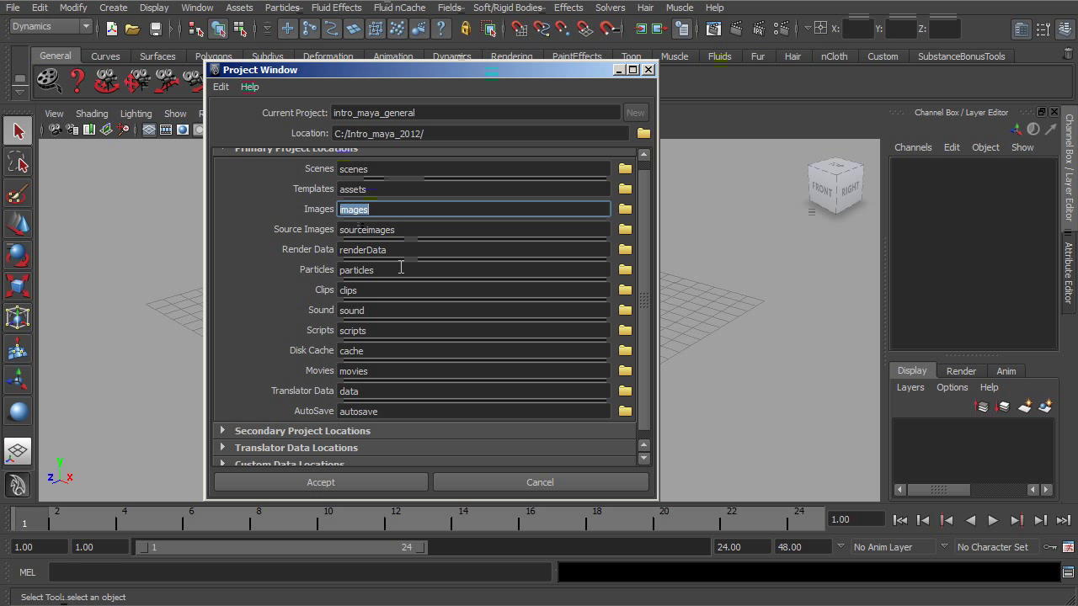
pyautogui.tripleClick(471, 269)
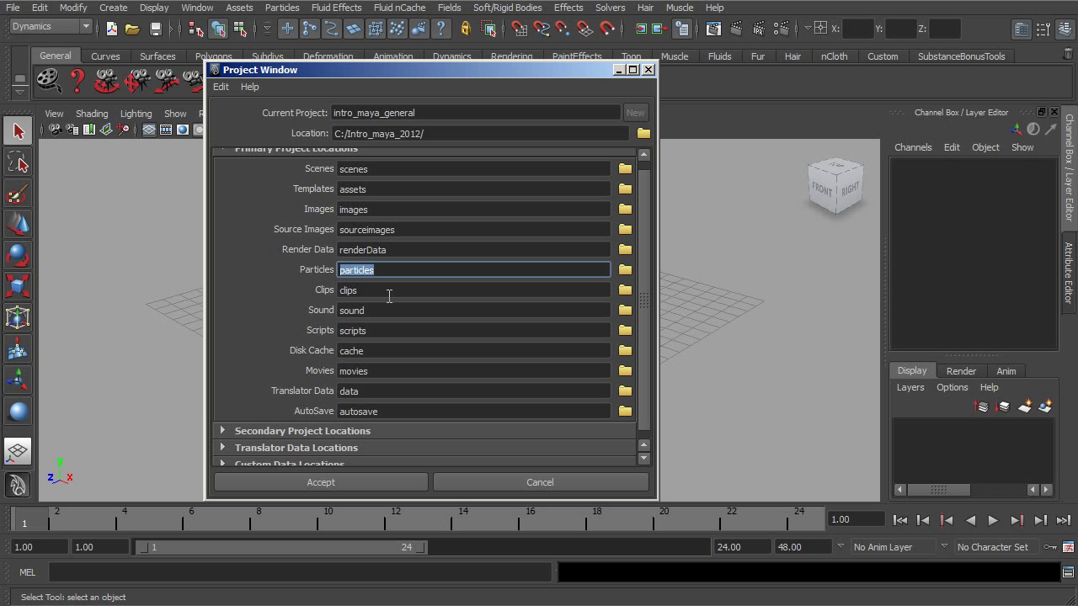
pyautogui.click(472, 290)
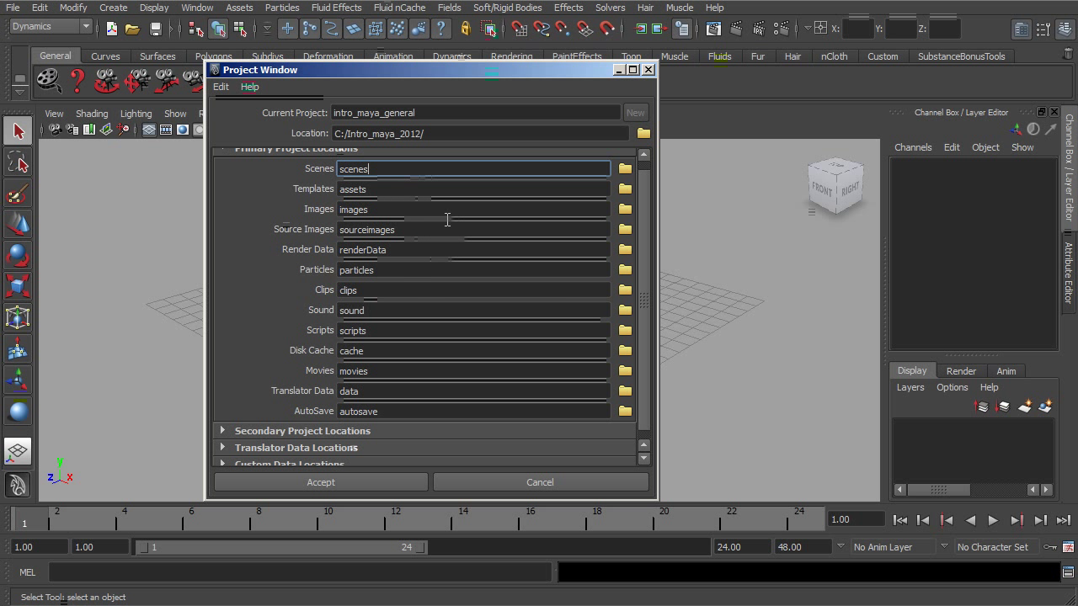
pyautogui.scroll(3)
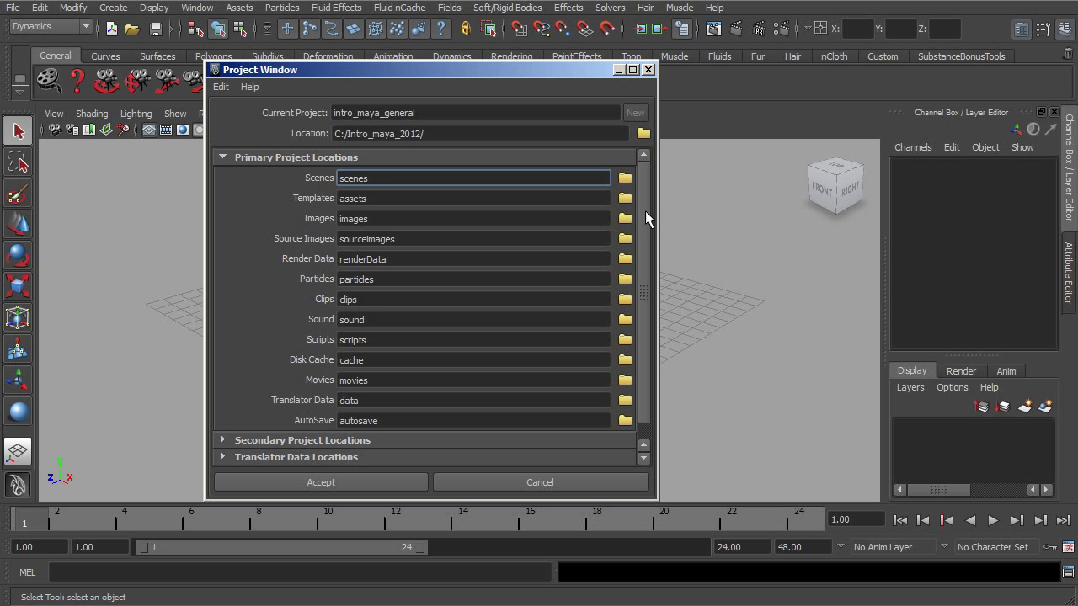
pyautogui.moveTo(464, 125)
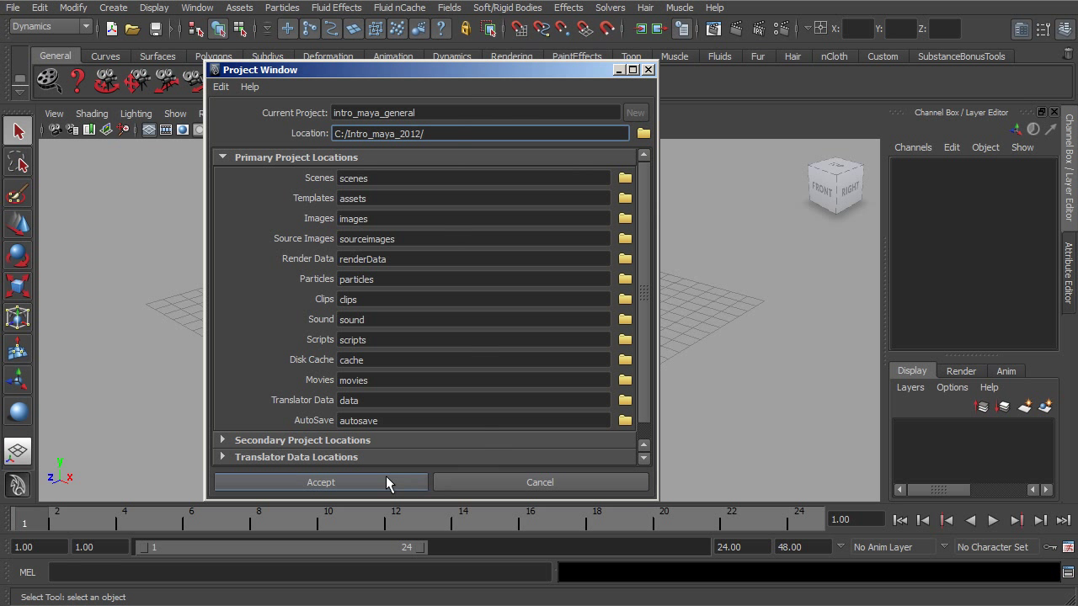
# - Accept the Project Window to create intro_maya_general in C:/Intro_maya_2012/
pyautogui.click(320, 482)
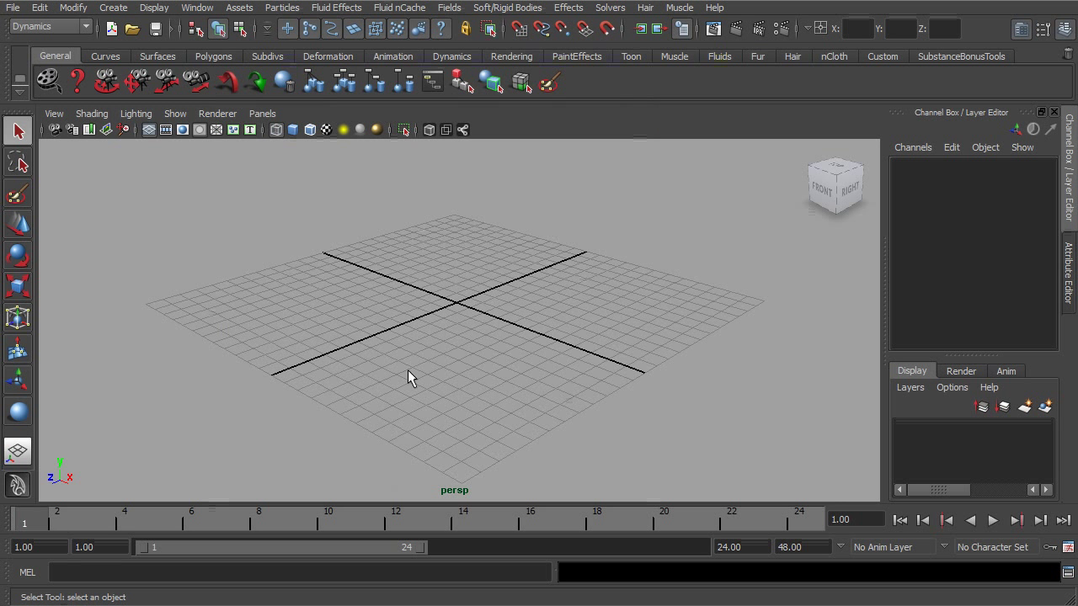
pyautogui.moveTo(407, 305)
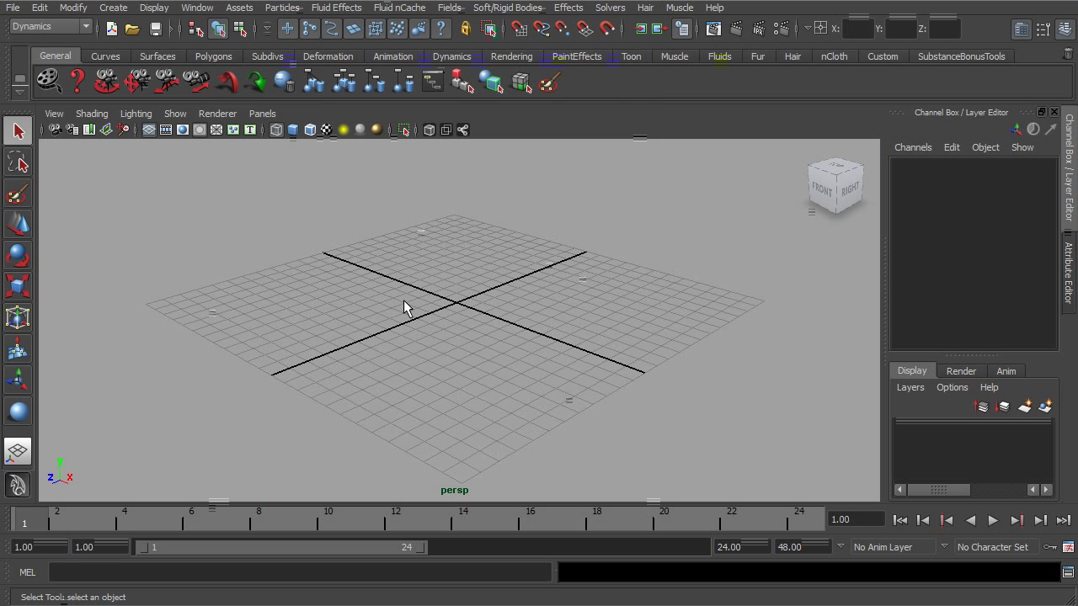
pyautogui.moveTo(400, 315)
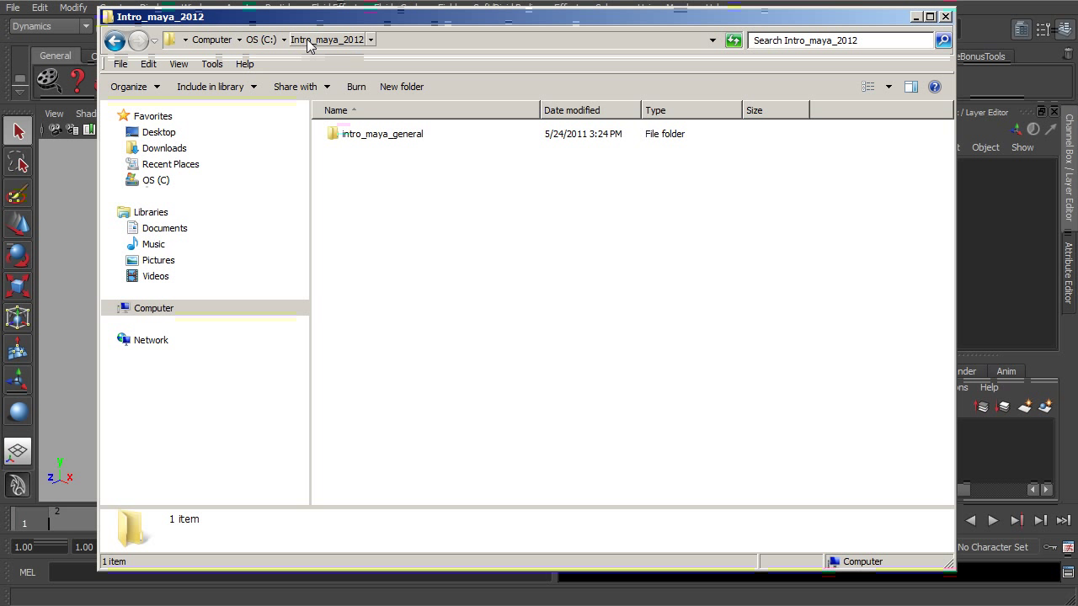
# - Browse intro_maya_general's assets, cache, data, scenes, images and particles folders, then close Explorer
pyautogui.click(382, 134)
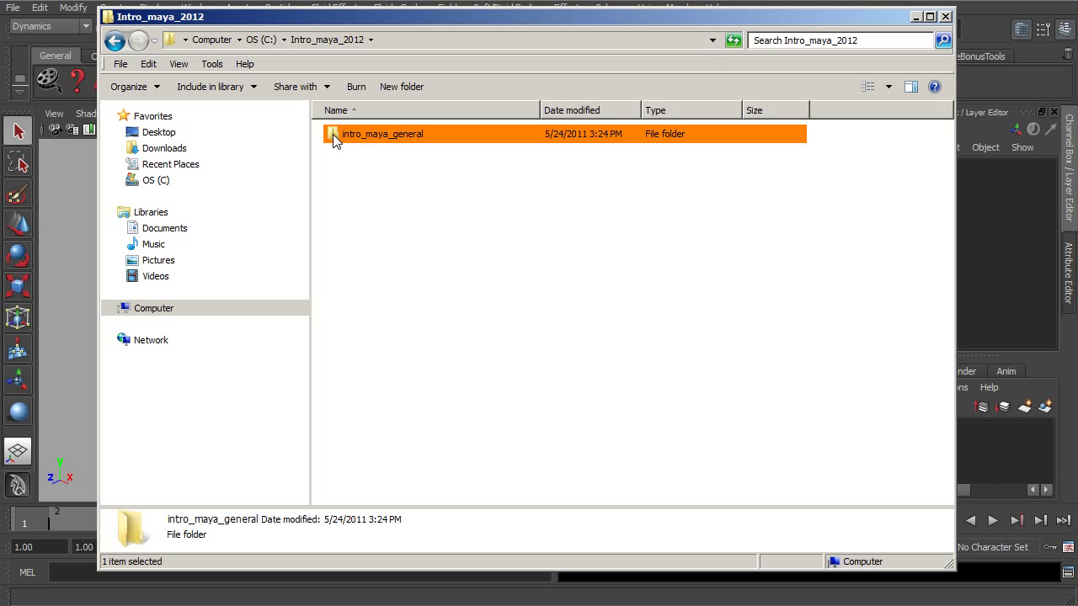
pyautogui.moveTo(343, 182)
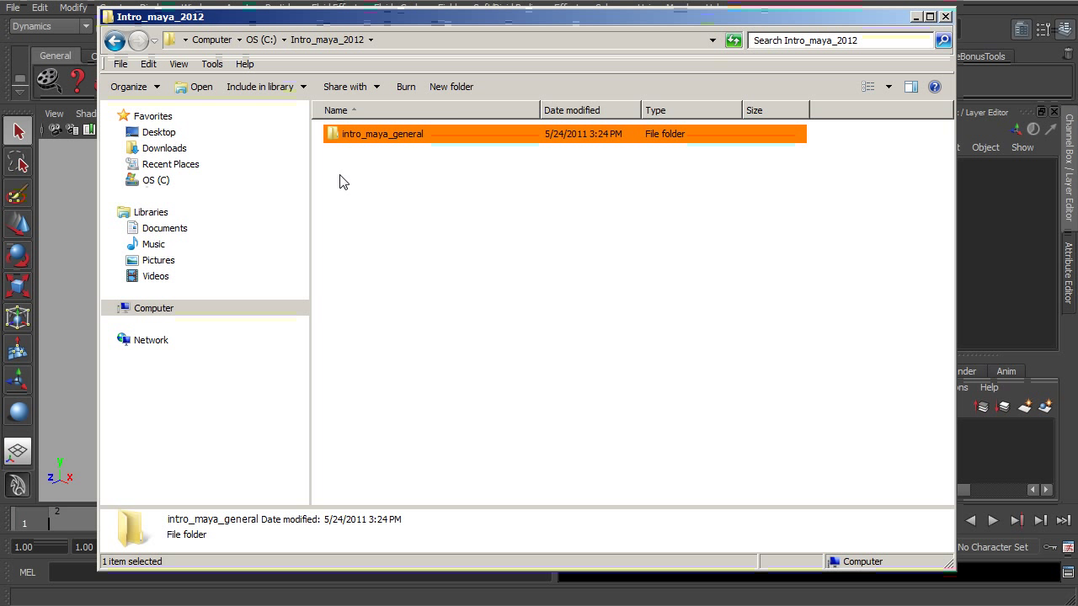
pyautogui.doubleClick(382, 133)
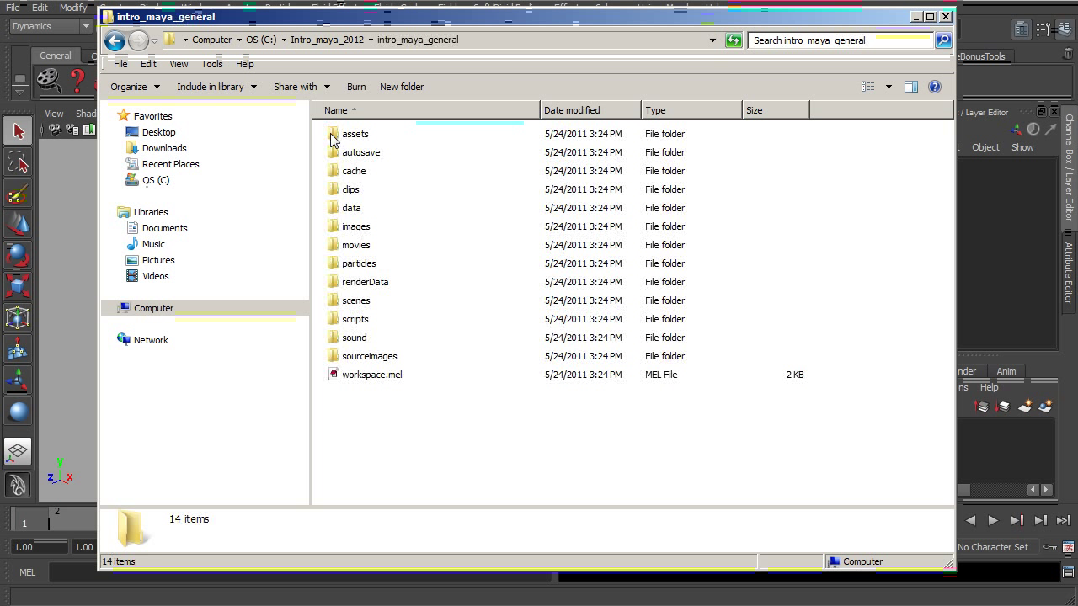
pyautogui.click(354, 134)
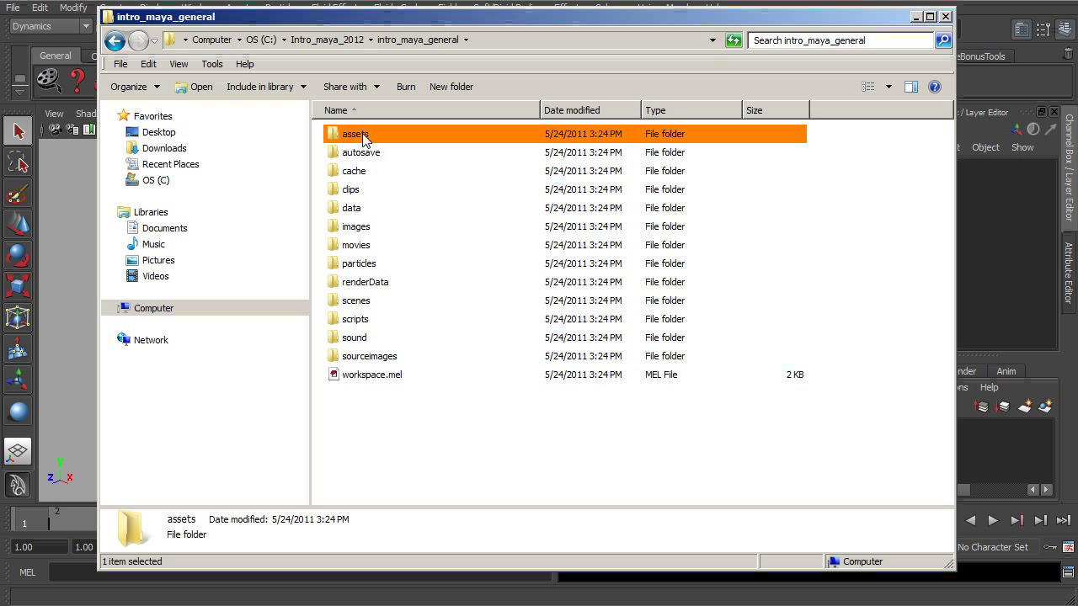
pyautogui.click(353, 171)
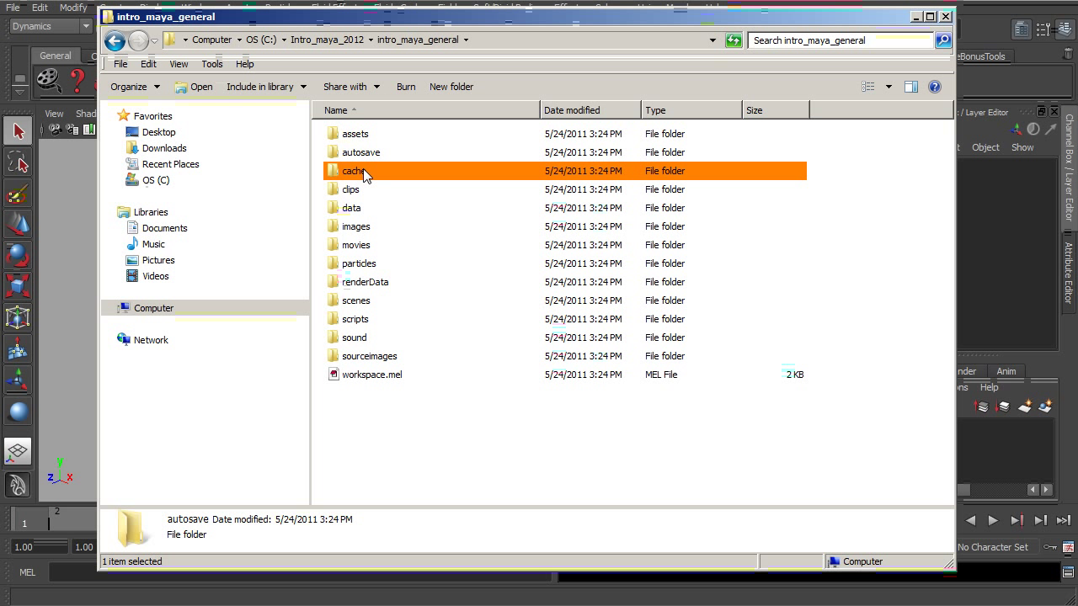
pyautogui.click(352, 208)
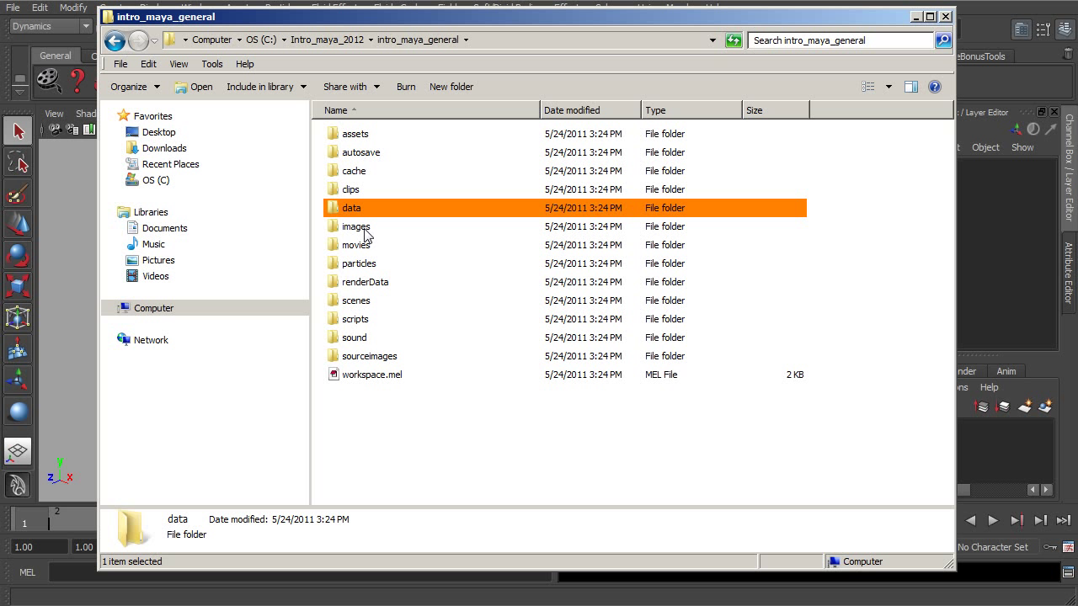
pyautogui.click(355, 301)
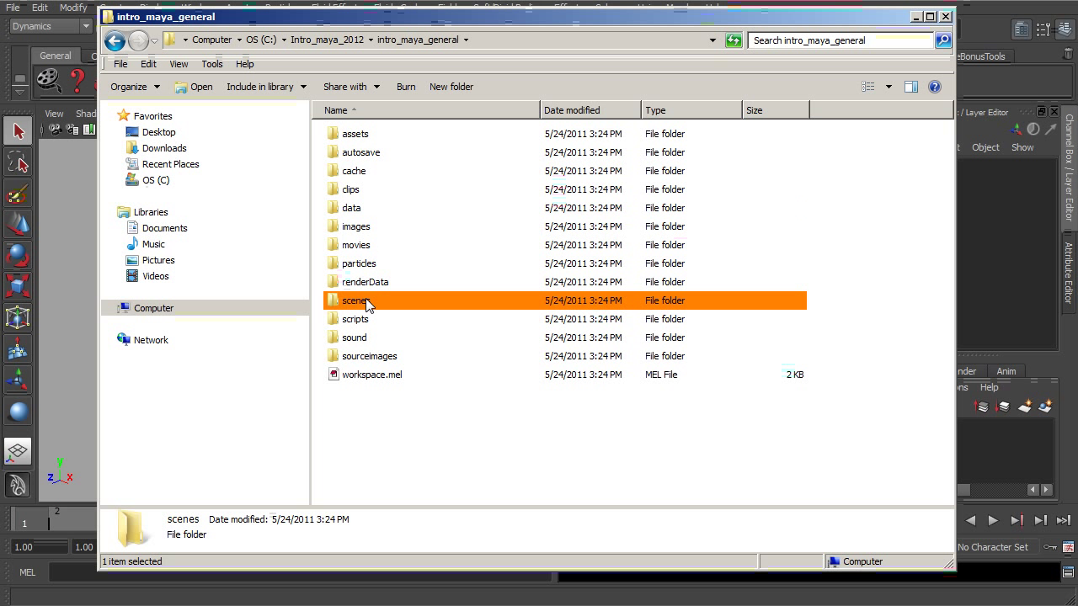
pyautogui.click(355, 225)
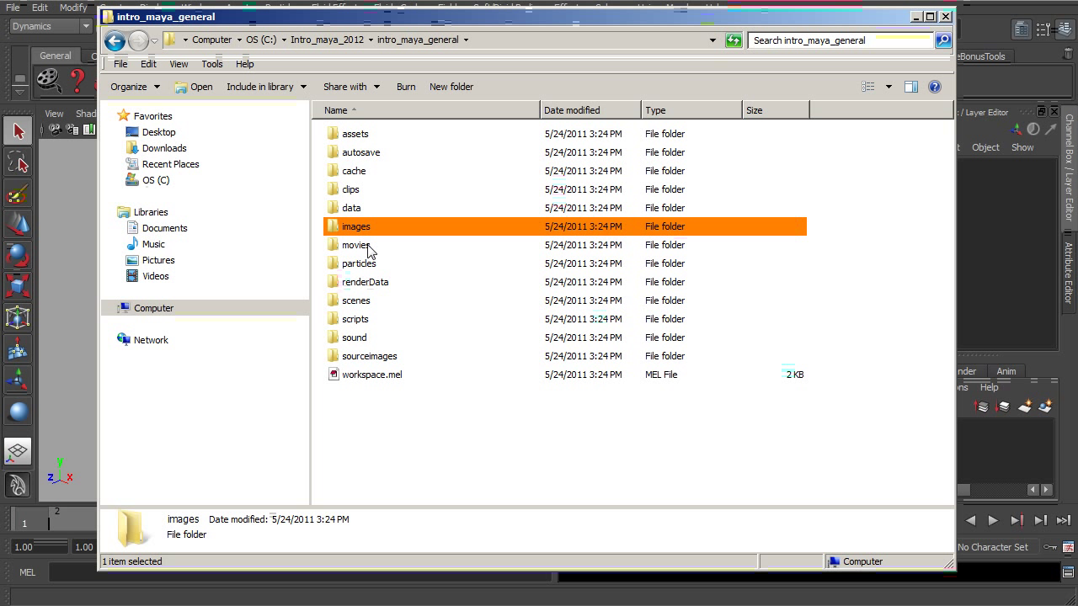
pyautogui.click(360, 263)
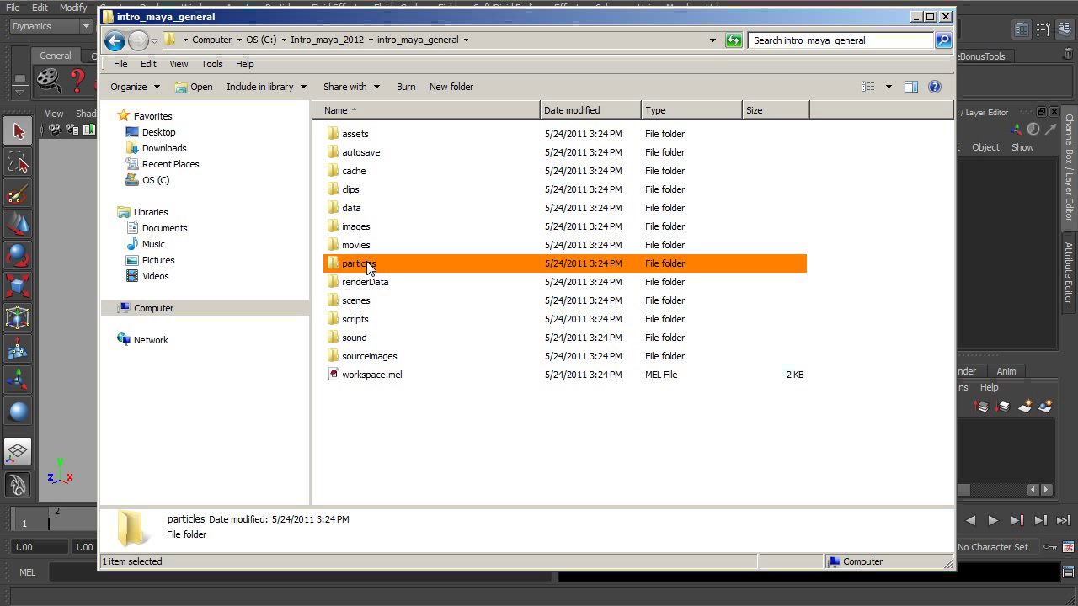
pyautogui.click(355, 300)
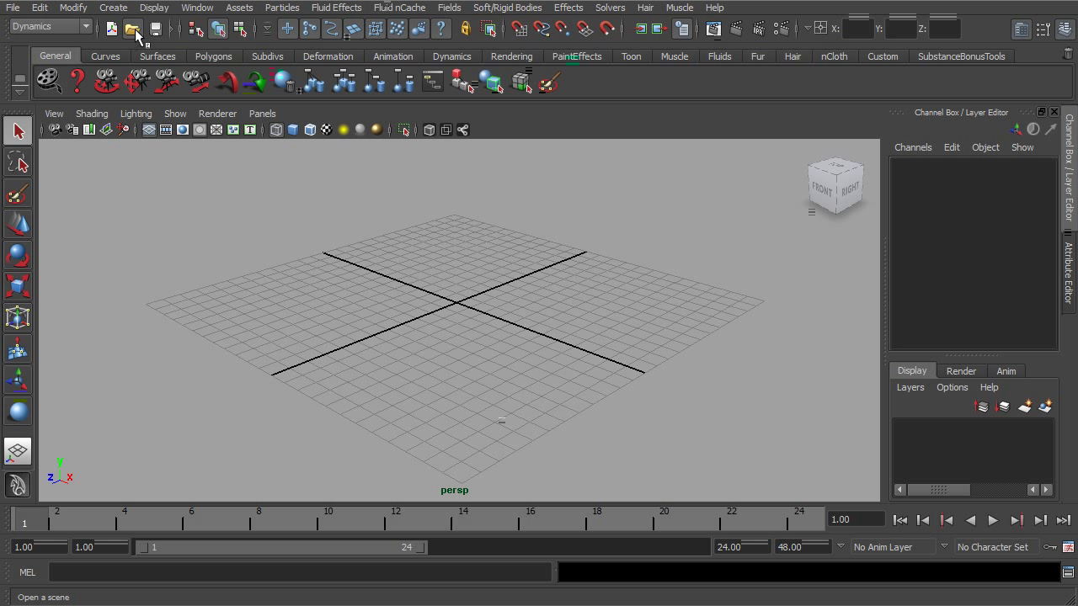
pyautogui.click(133, 30)
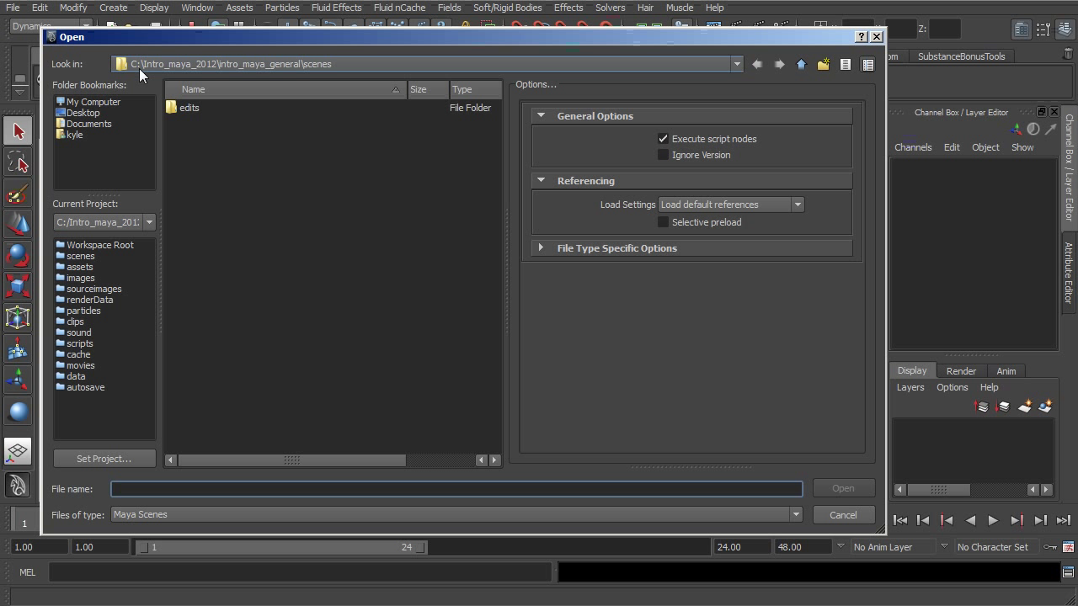
pyautogui.moveTo(264, 76)
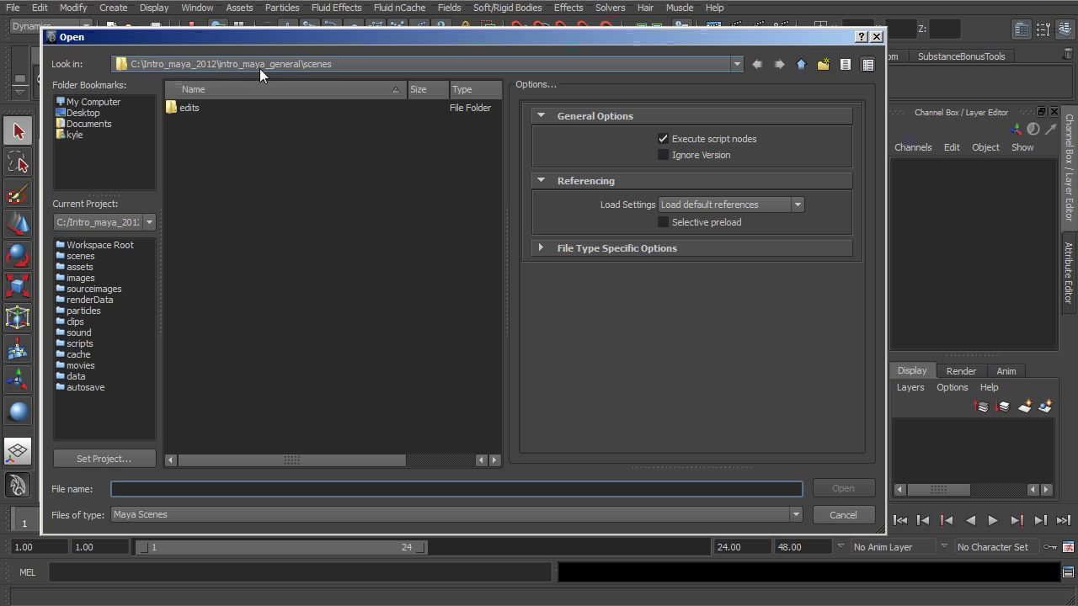
pyautogui.moveTo(328, 69)
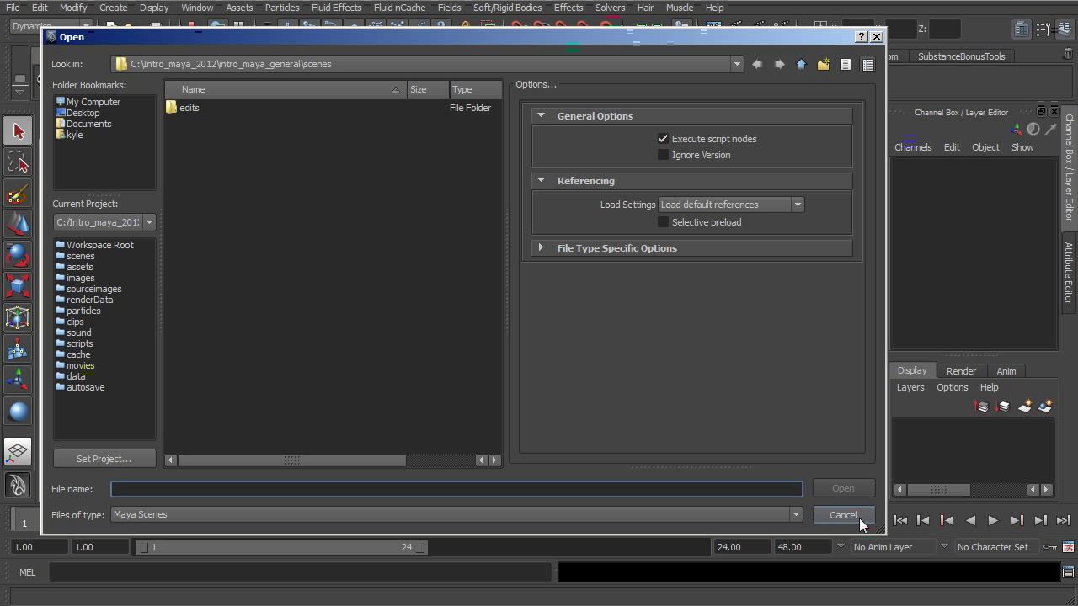
pyautogui.click(842, 514)
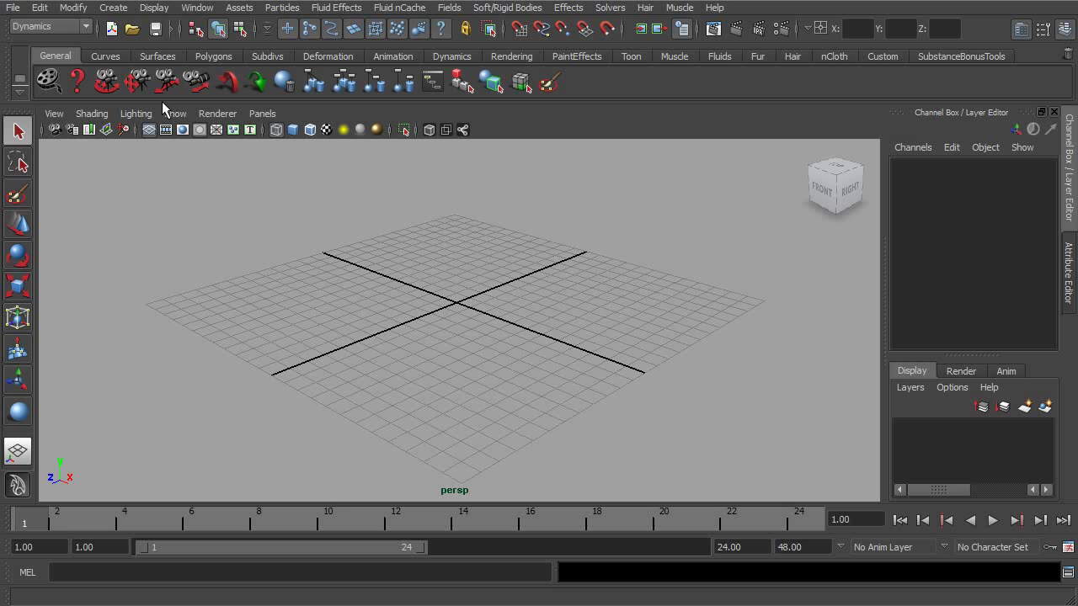
# - Choose File > Set Project to browse the C:/Intro_maya_2012 project folders
pyautogui.click(13, 7)
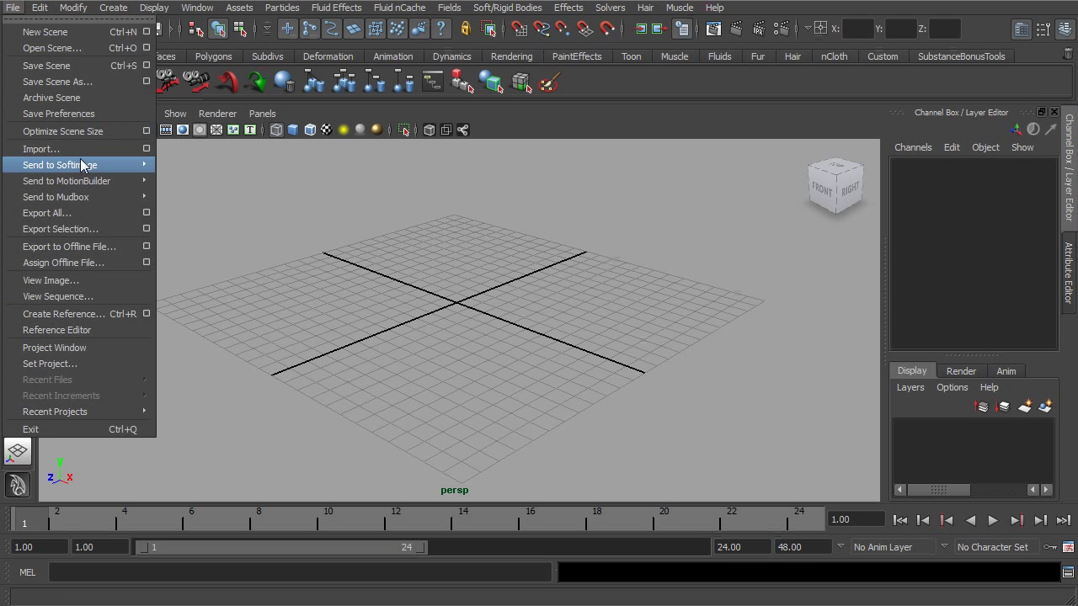
pyautogui.moveTo(115, 364)
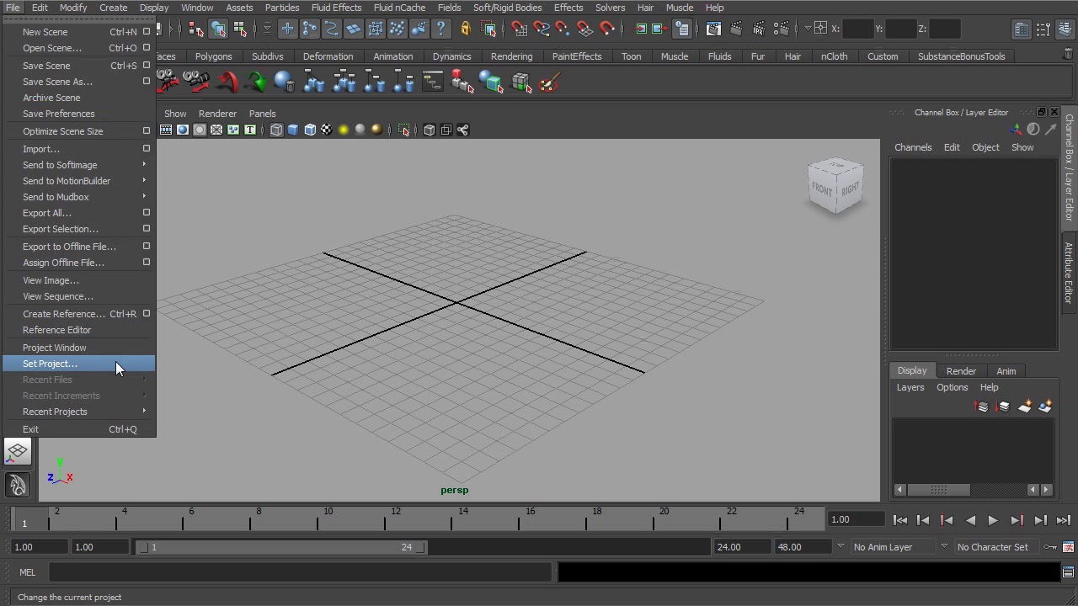
pyautogui.moveTo(78, 368)
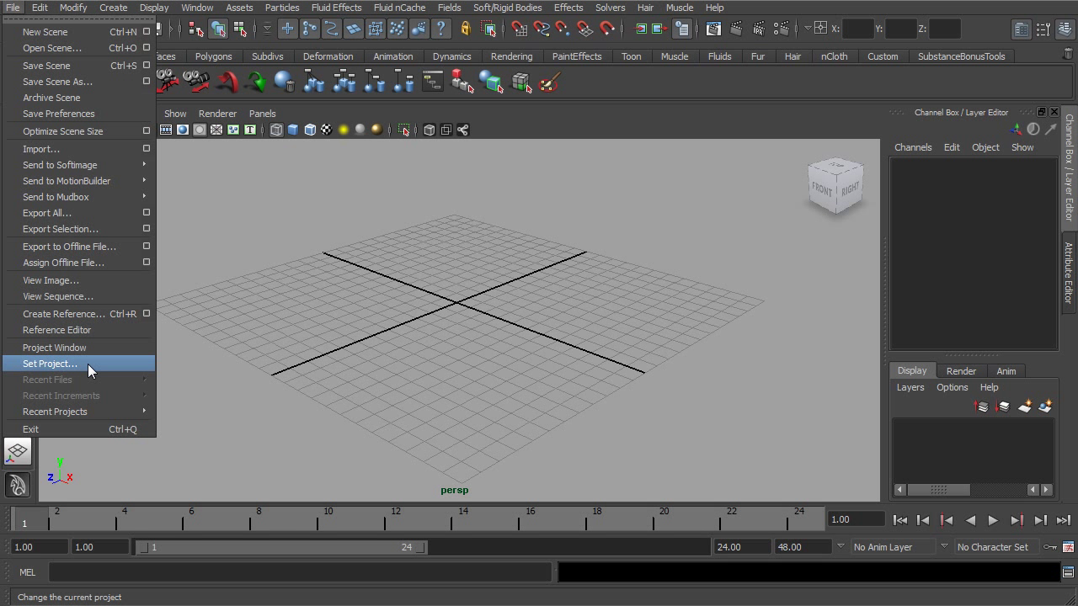
pyautogui.click(49, 364)
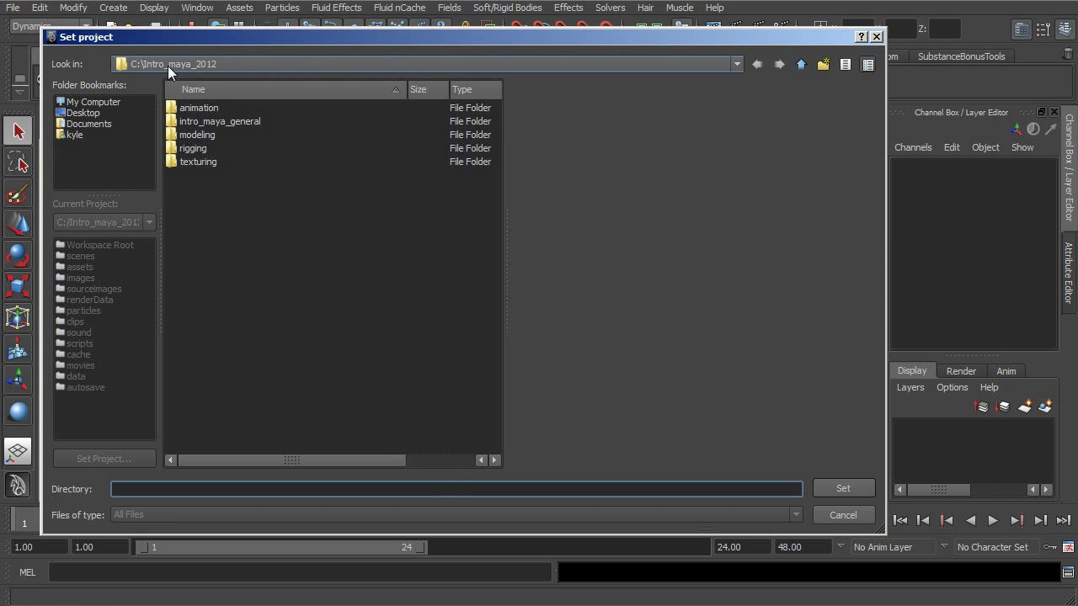
pyautogui.moveTo(244, 126)
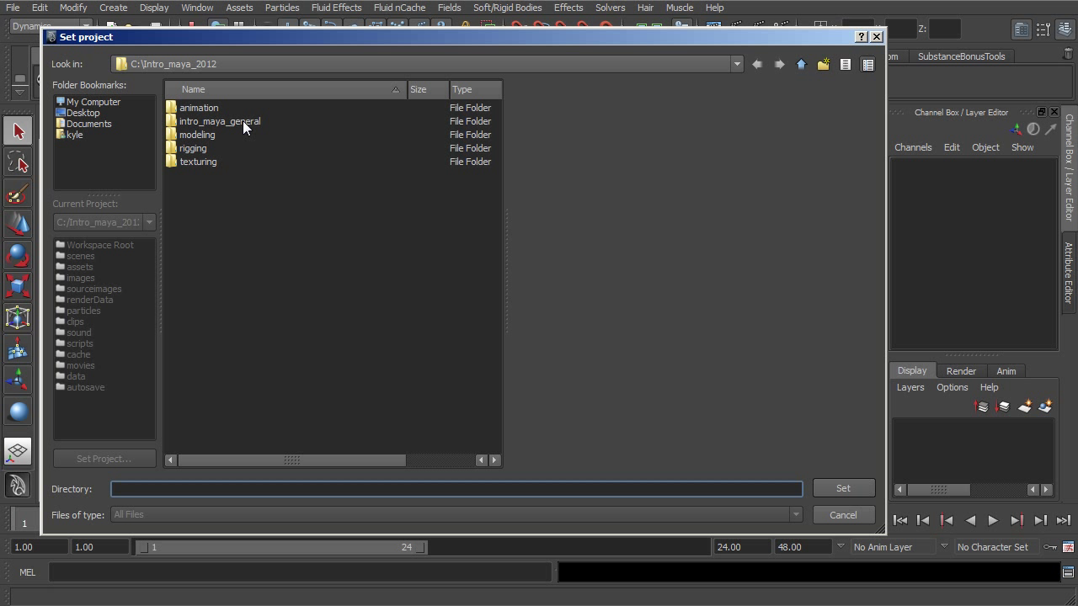
# - Navigate into modeling > intro_maya_mod and set it as the current project
pyautogui.click(220, 120)
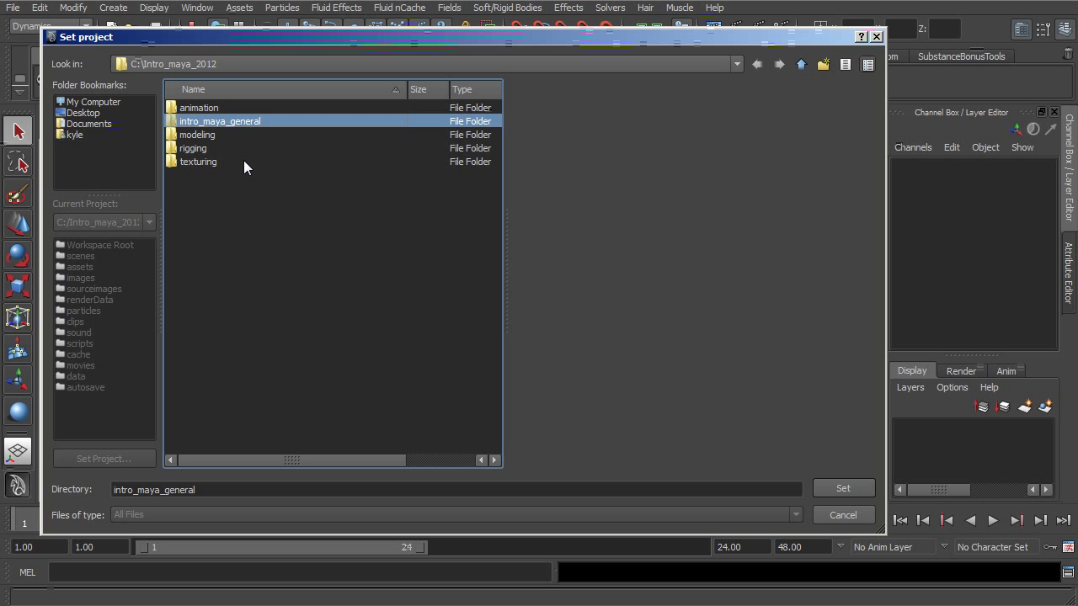
pyautogui.moveTo(202, 148)
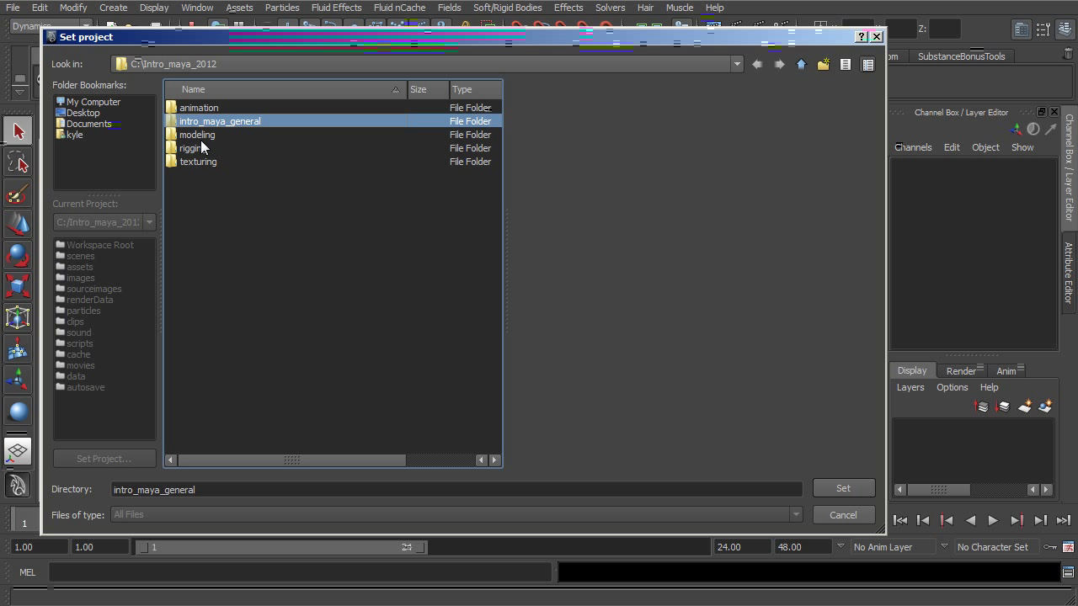
pyautogui.click(197, 135)
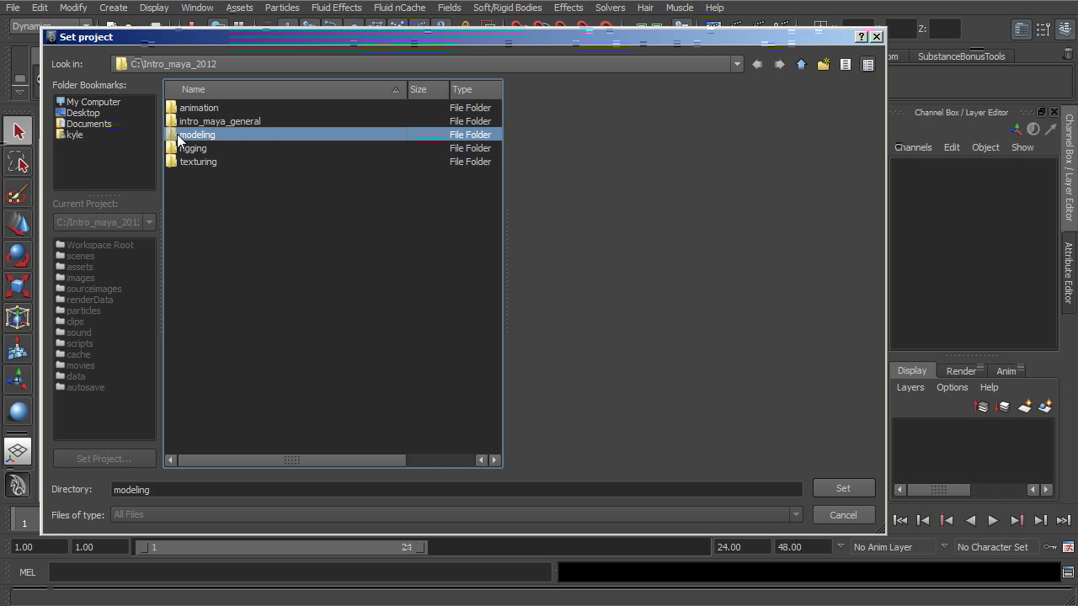
pyautogui.doubleClick(197, 134)
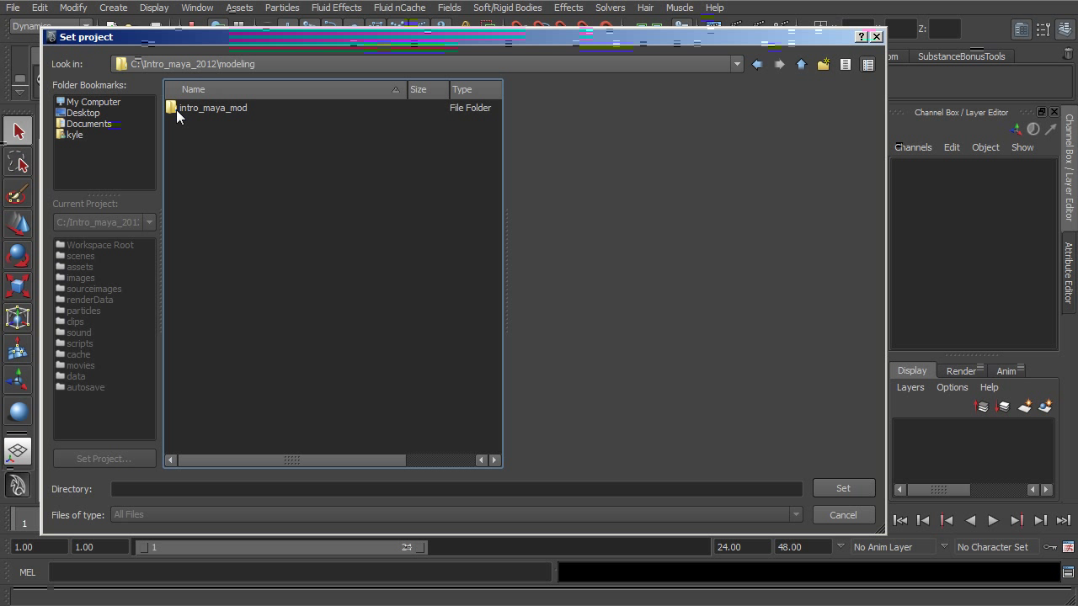
pyautogui.doubleClick(213, 107)
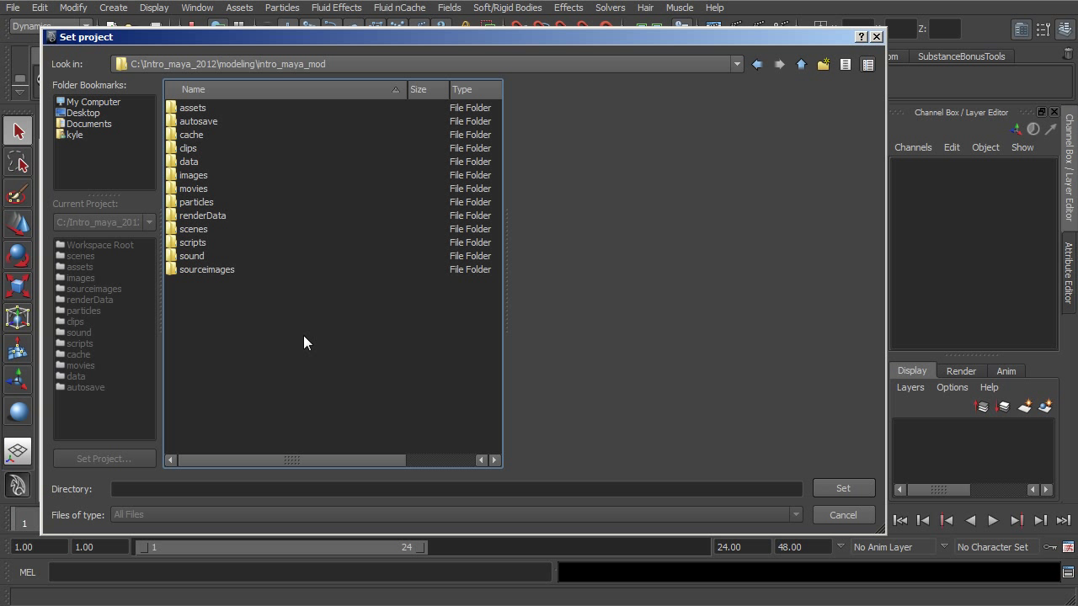
pyautogui.moveTo(154, 248)
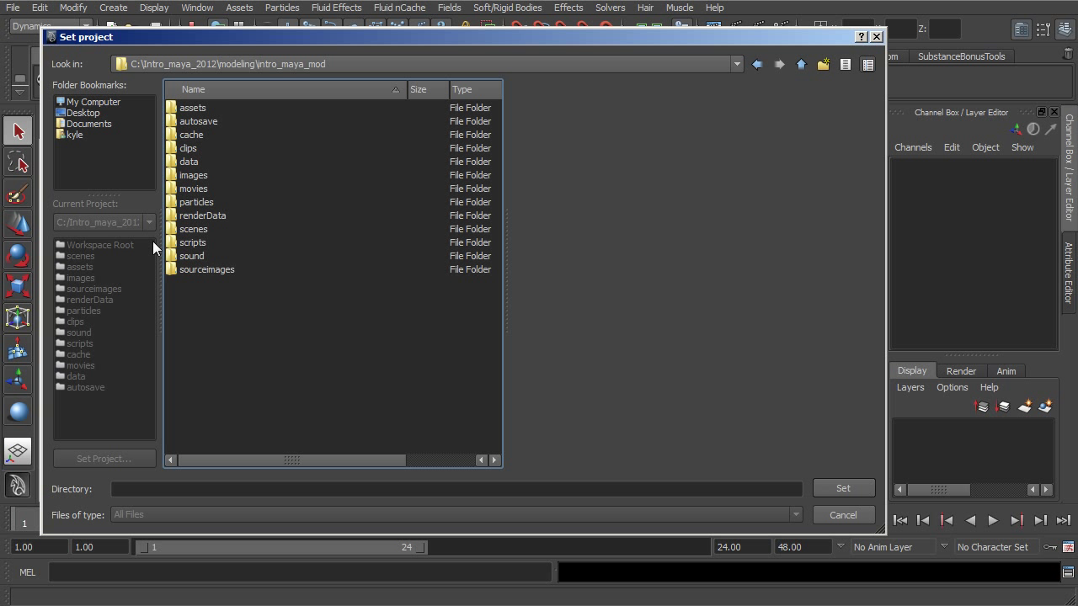
pyautogui.moveTo(271, 351)
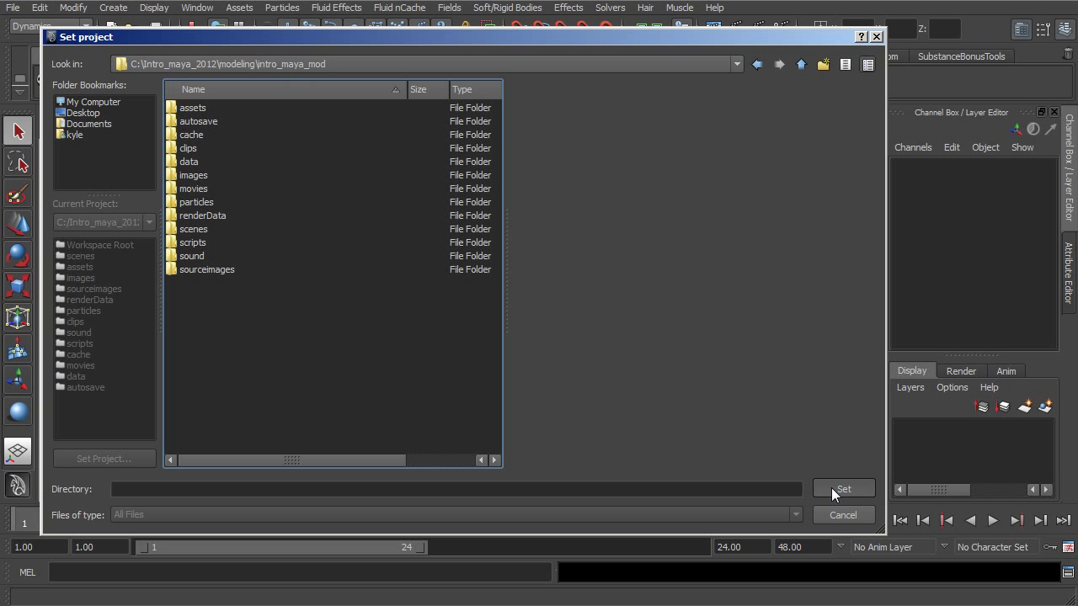
pyautogui.click(843, 488)
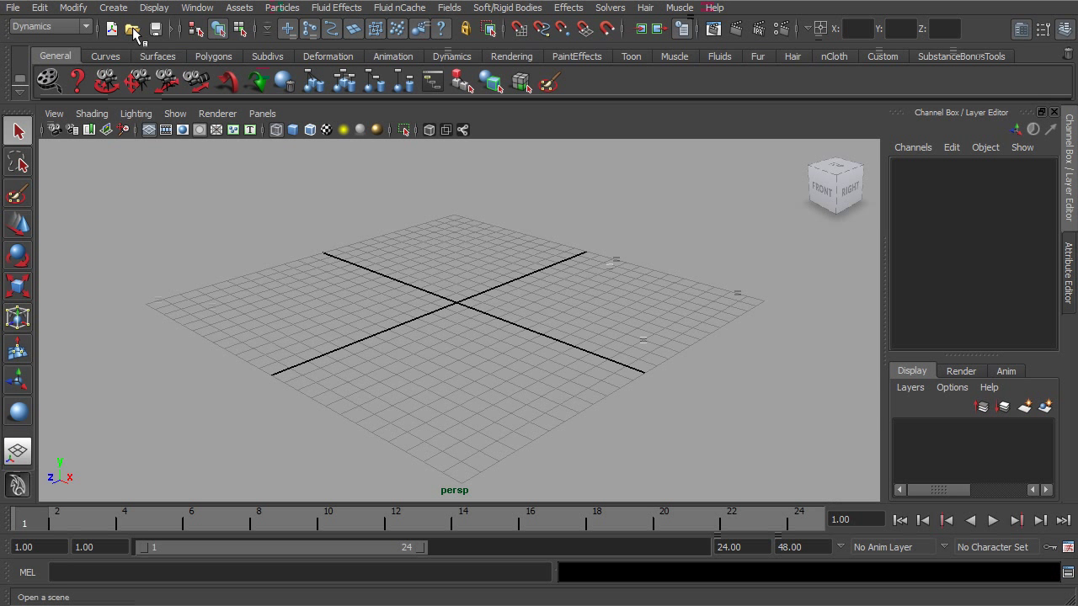
pyautogui.click(135, 29)
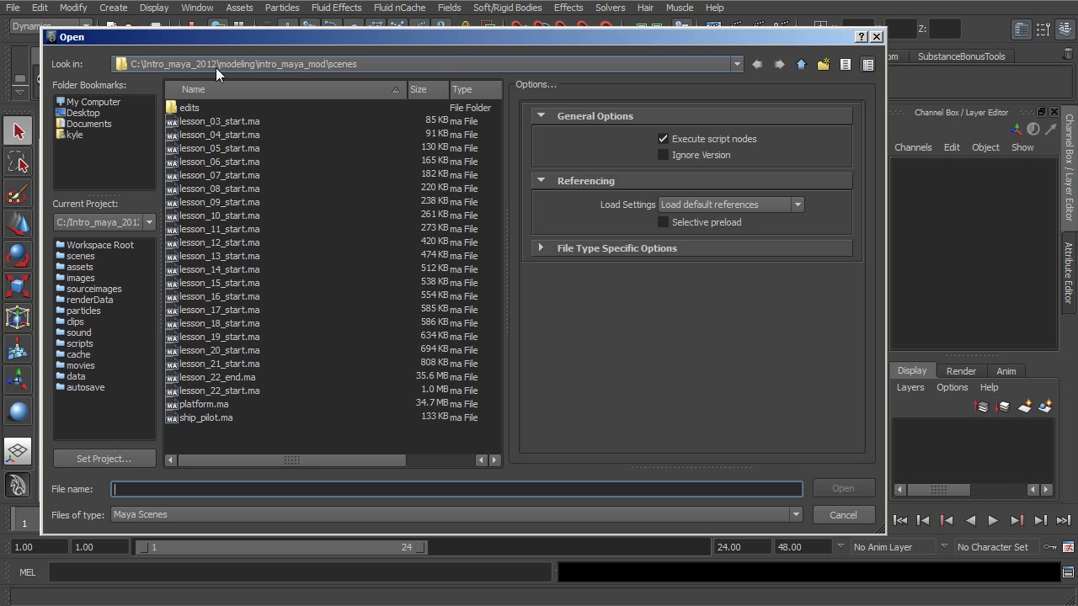
pyautogui.moveTo(238, 78)
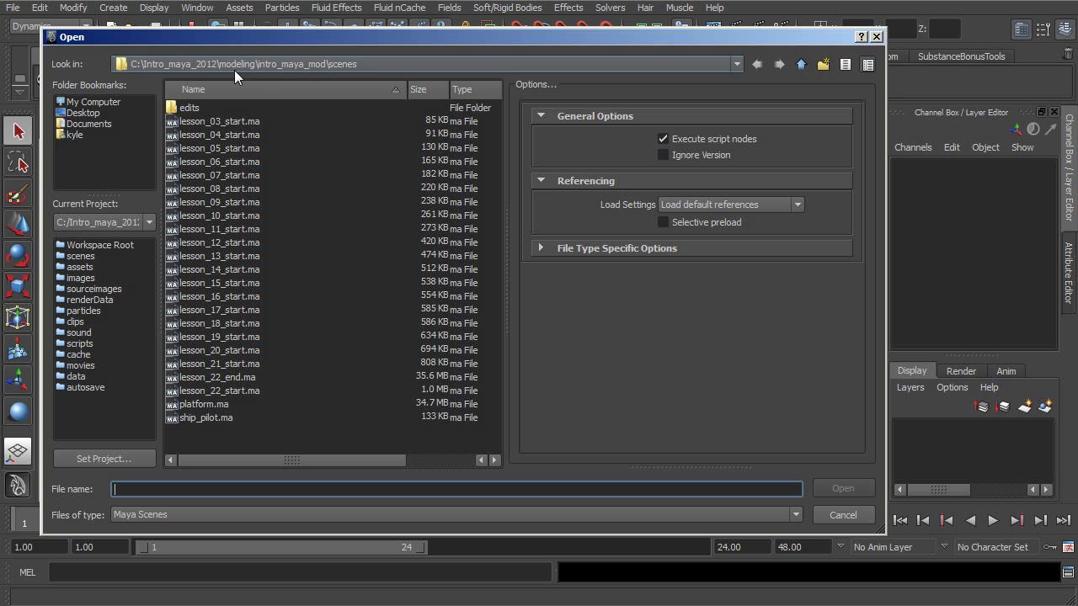
pyautogui.moveTo(127, 214)
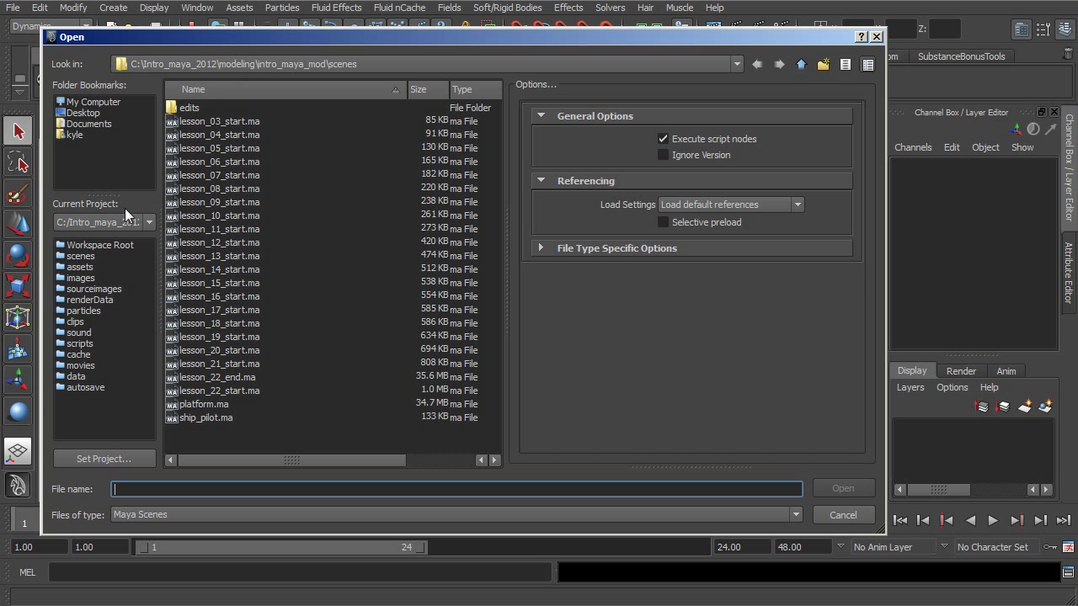
pyautogui.click(80, 256)
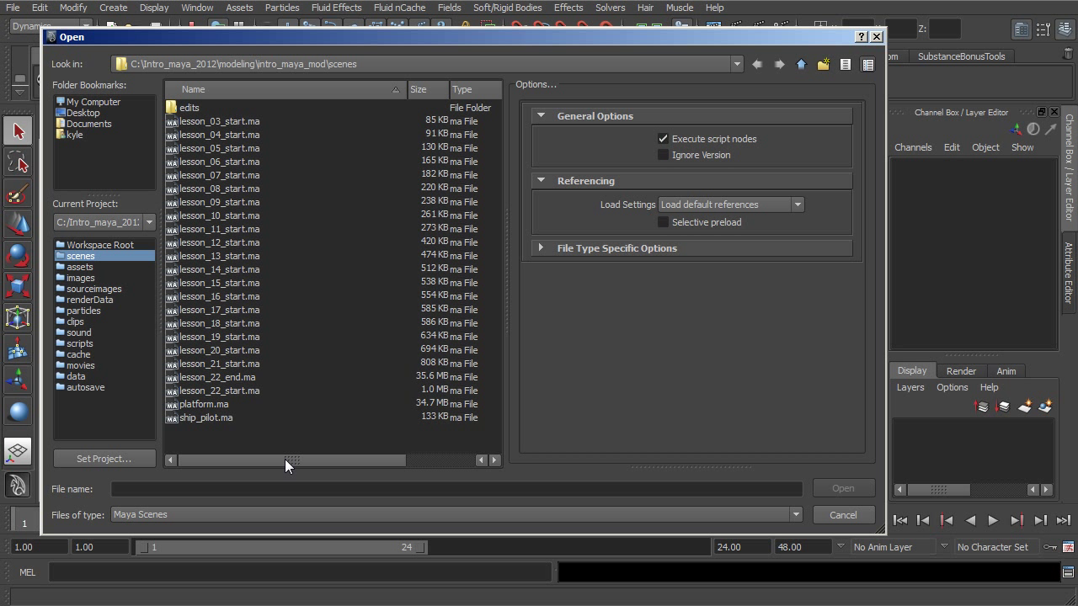
pyautogui.moveTo(304, 434)
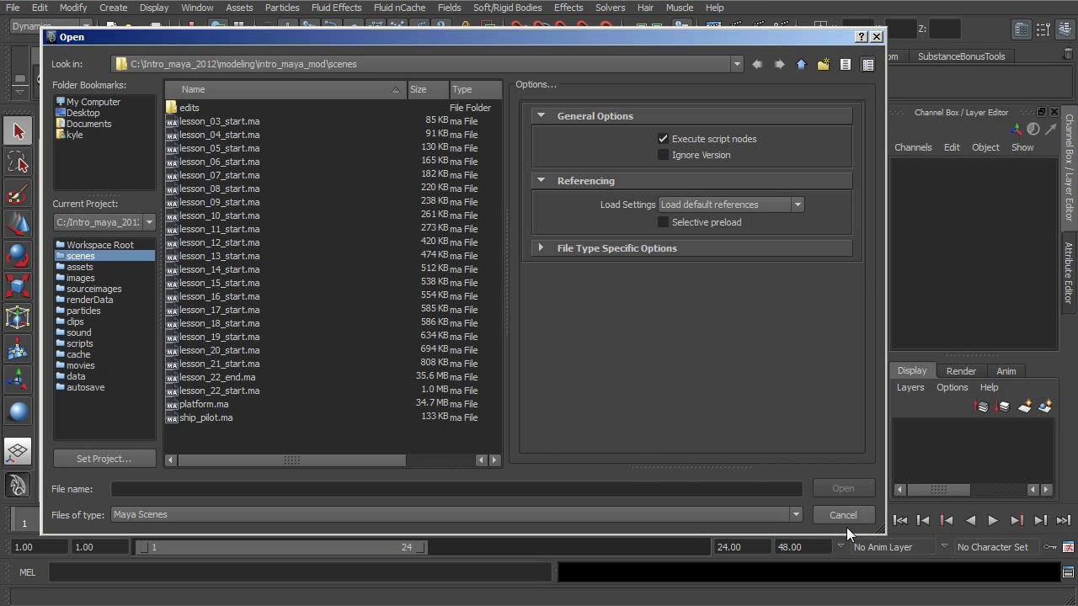
pyautogui.click(843, 514)
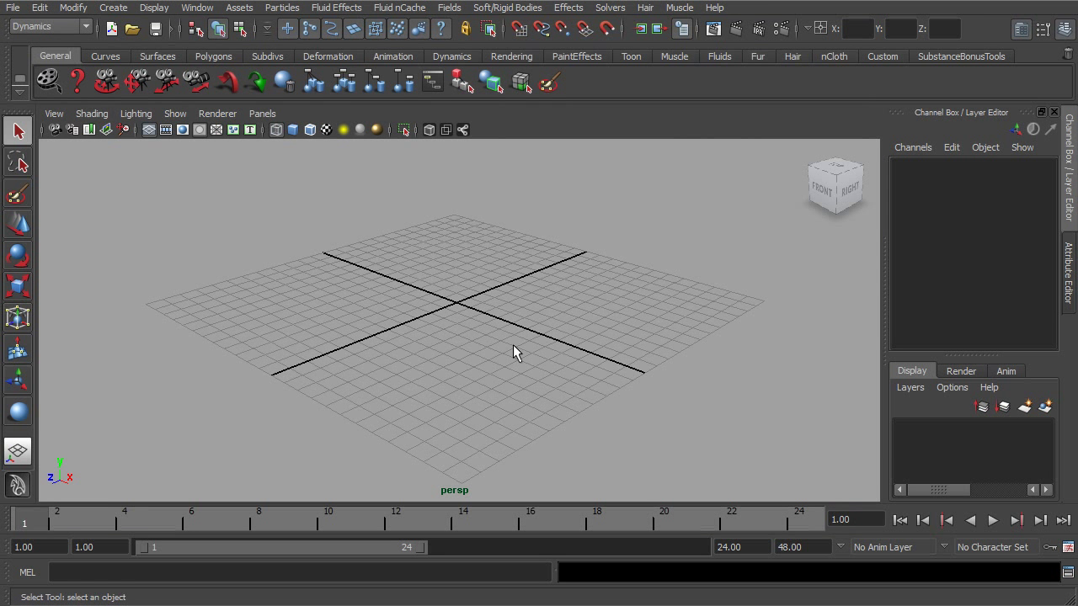
pyautogui.moveTo(537, 361)
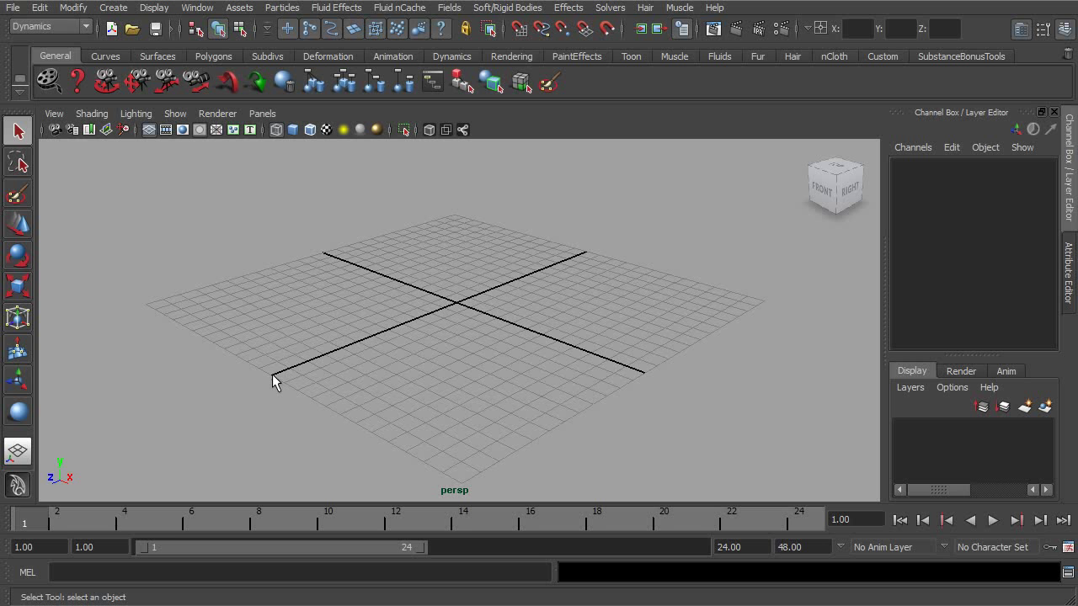
pyautogui.moveTo(255, 350)
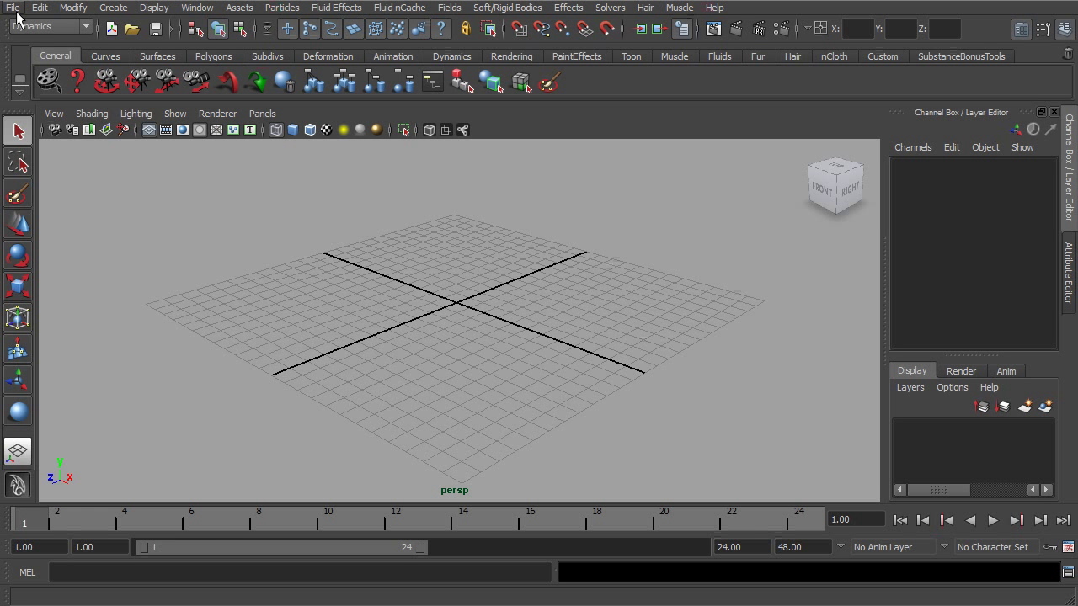
# - Through File > Set Project, open the animation folder and set intro_maya_animation current
pyautogui.click(12, 8)
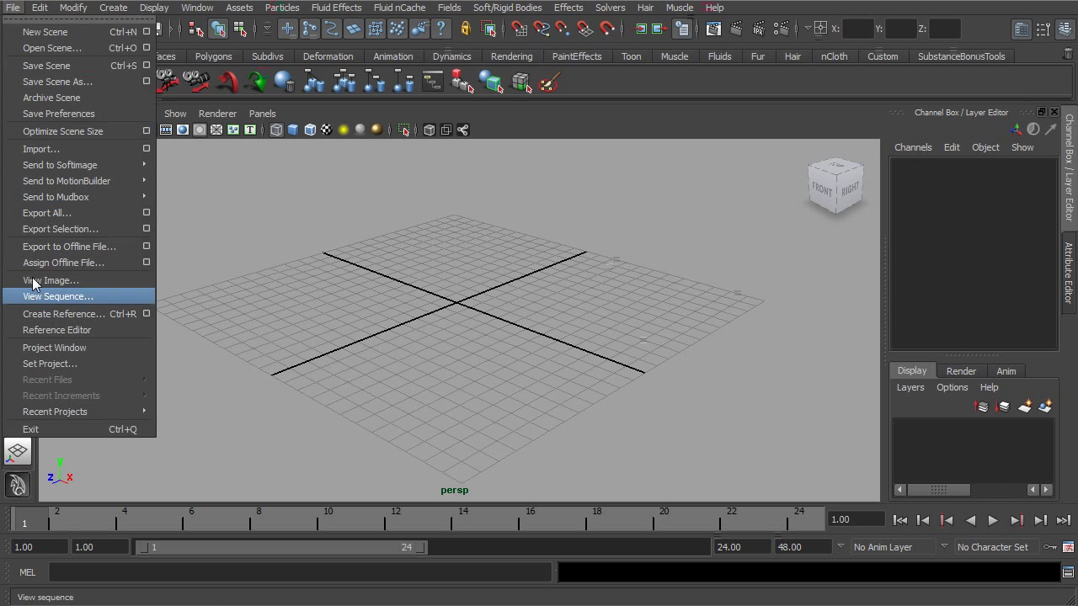
pyautogui.moveTo(71, 364)
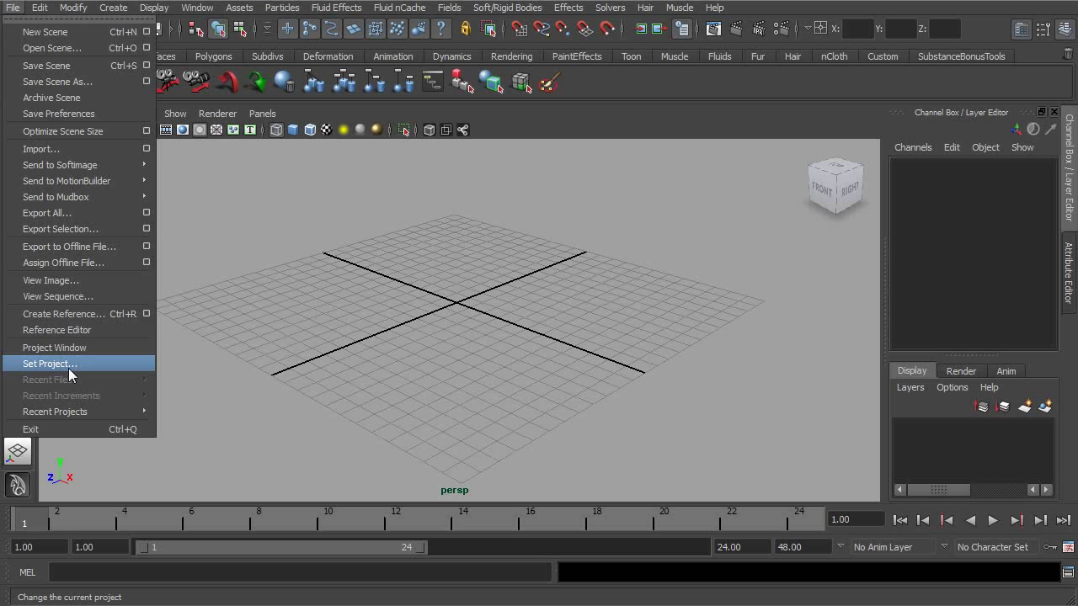
pyautogui.click(49, 364)
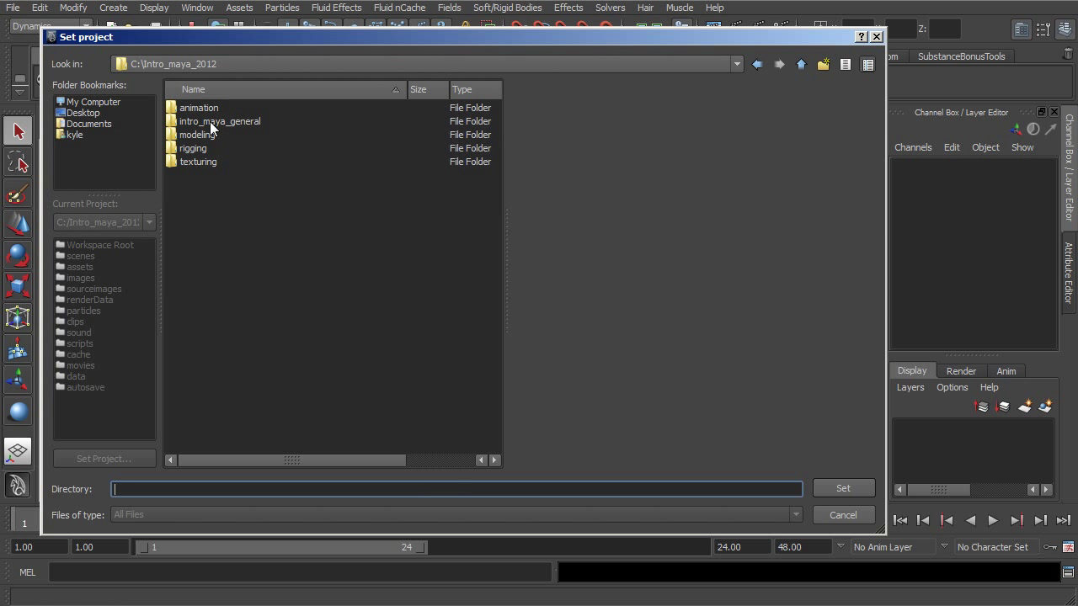
pyautogui.click(199, 107)
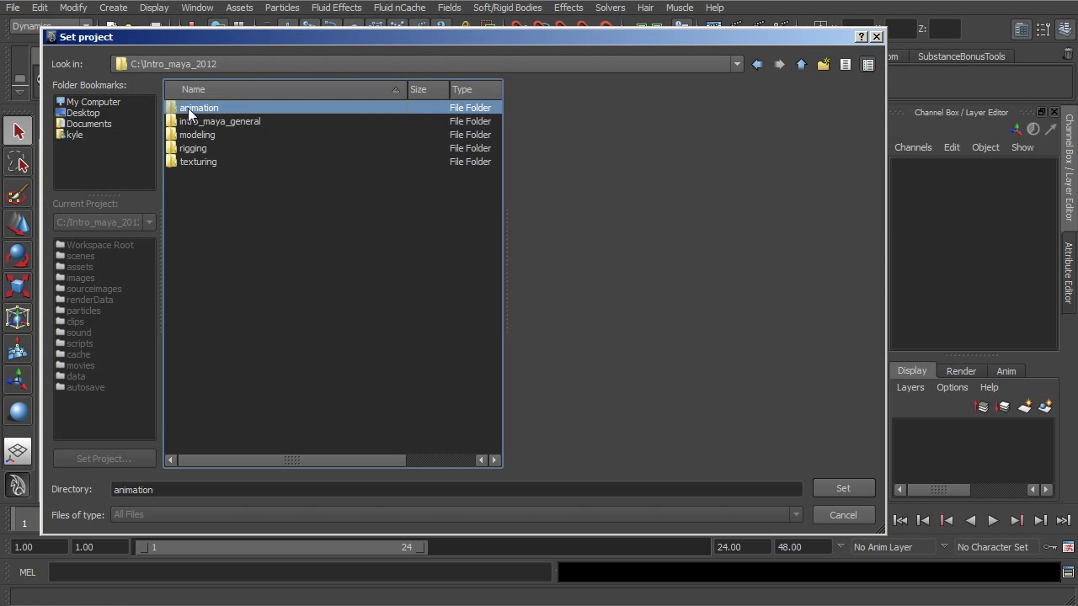
pyautogui.moveTo(174, 112)
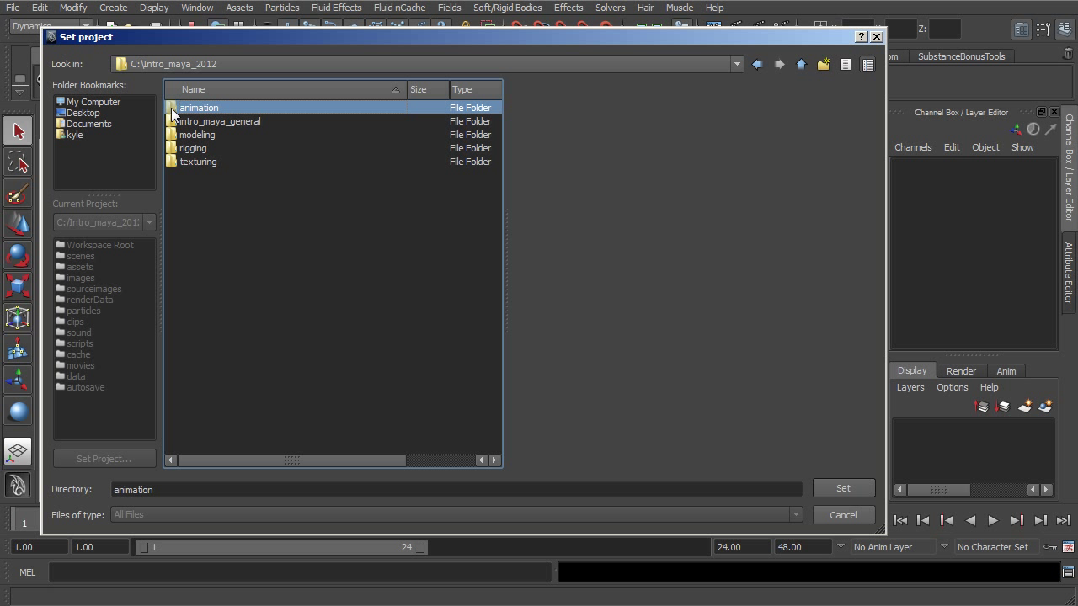
pyautogui.doubleClick(198, 107)
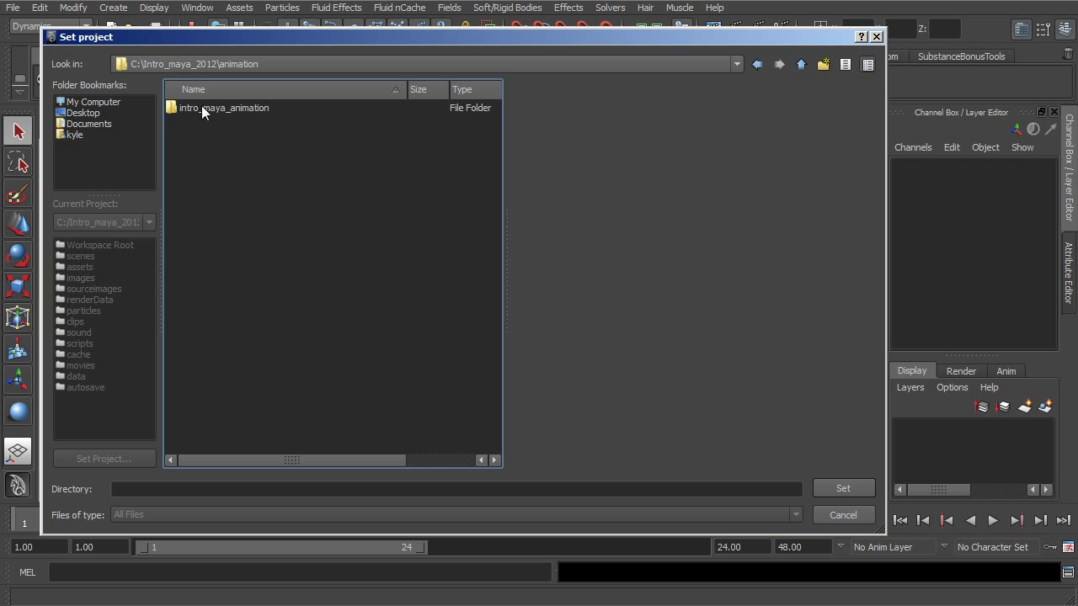
pyautogui.click(224, 107)
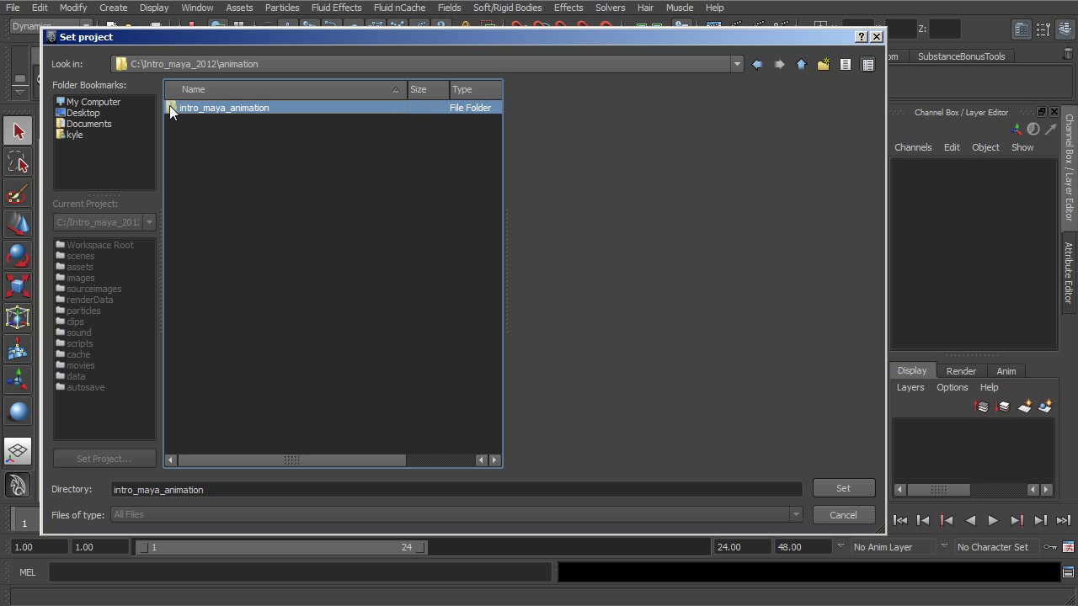
pyautogui.doubleClick(224, 107)
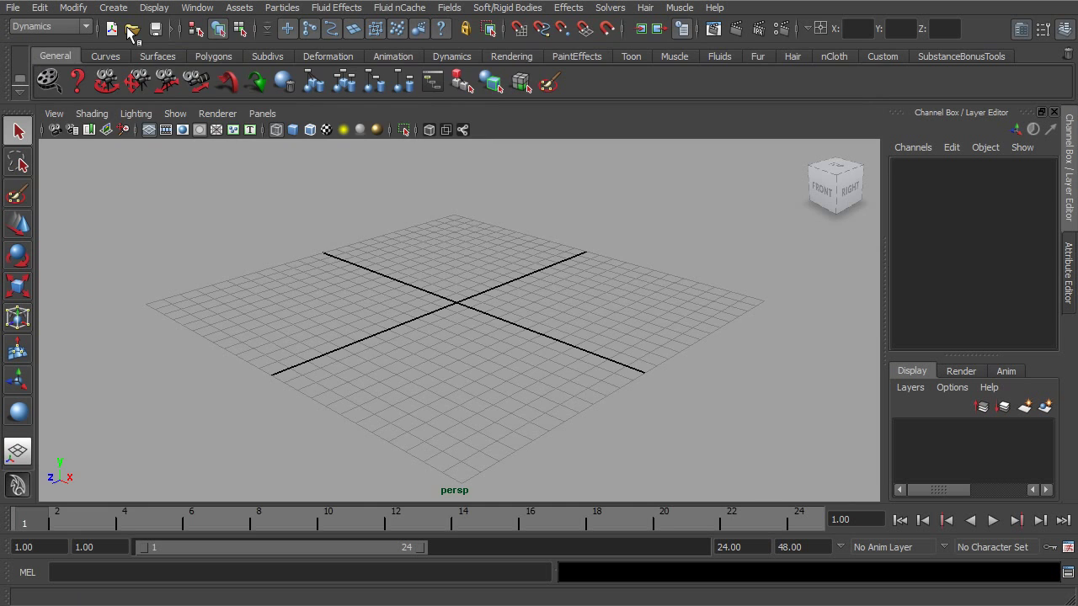
# - Open the scene dialog on intro_maya_animation and widen the project panel to show full paths
pyautogui.click(132, 29)
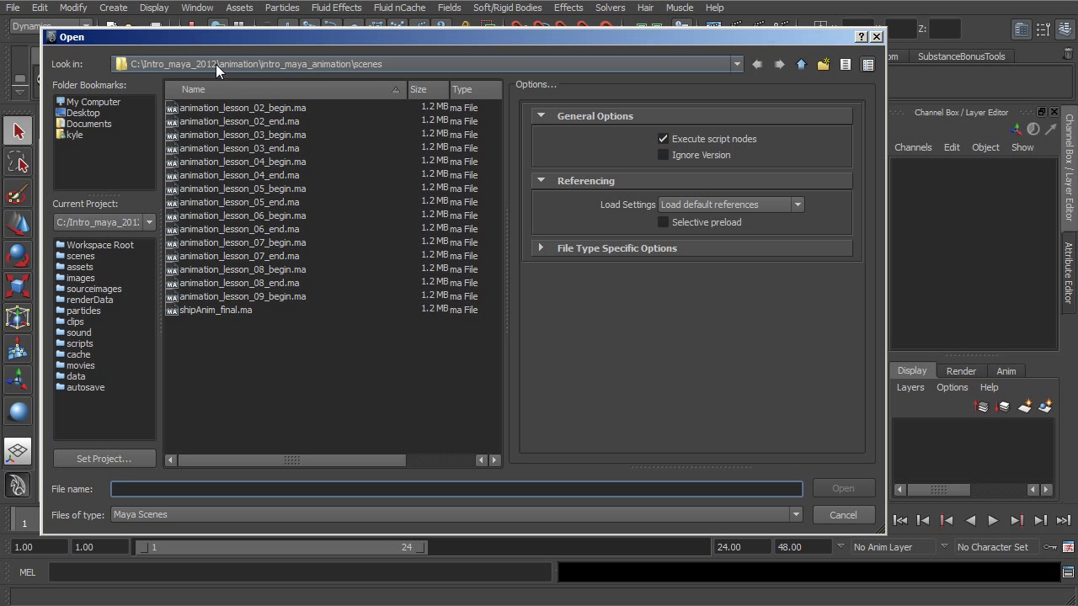
pyautogui.moveTo(288, 80)
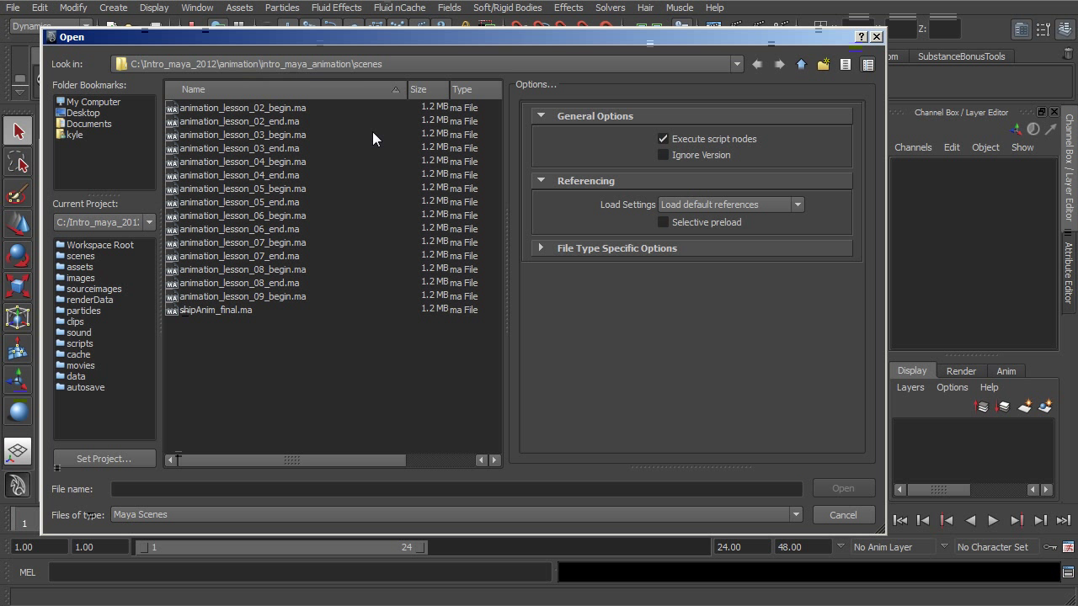
pyautogui.moveTo(200, 340)
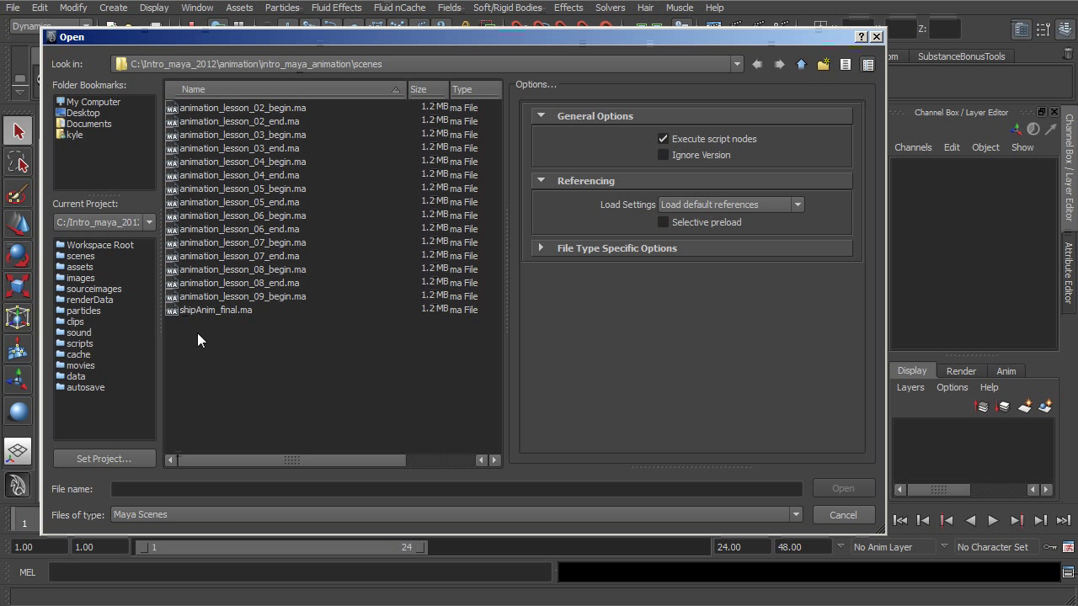
pyautogui.moveTo(164, 316); pyautogui.dragTo(172, 316)
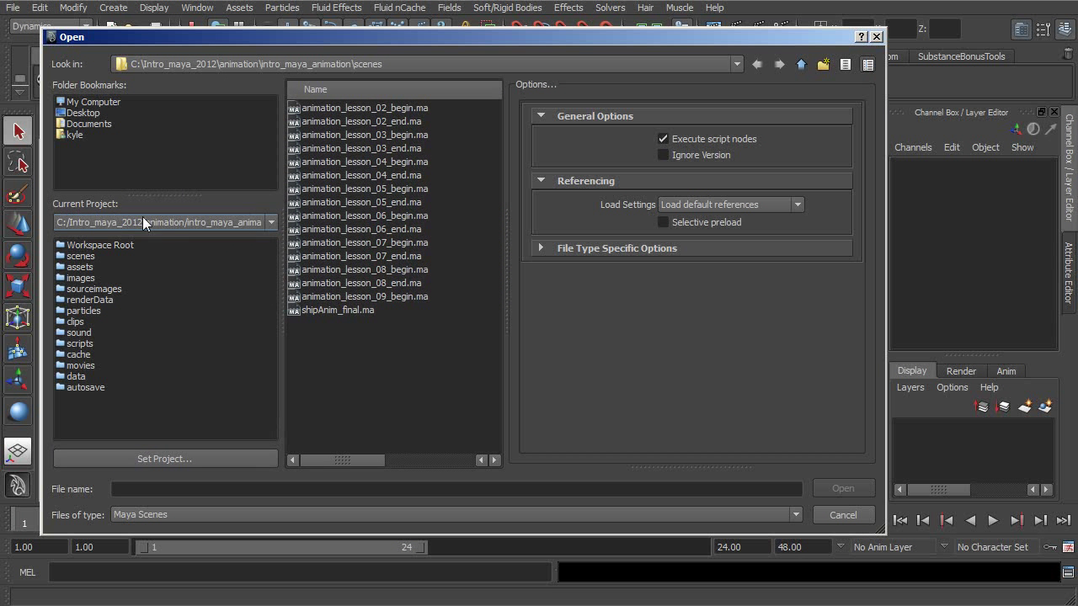
# - Switch the current project to intro_maya_general, then to intro_maya_mod
pyautogui.click(270, 222)
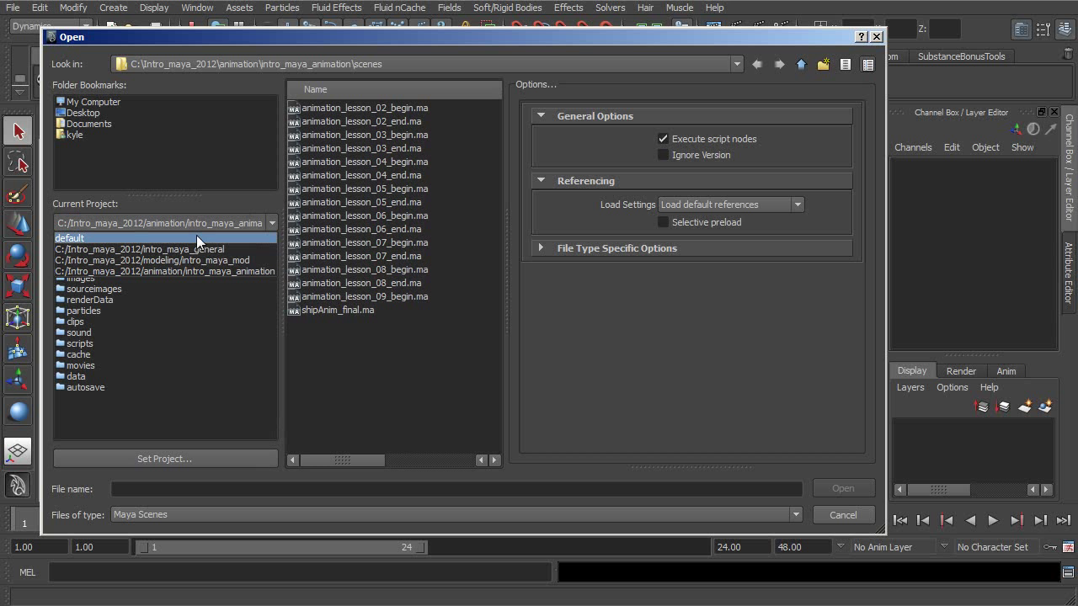
pyautogui.click(165, 249)
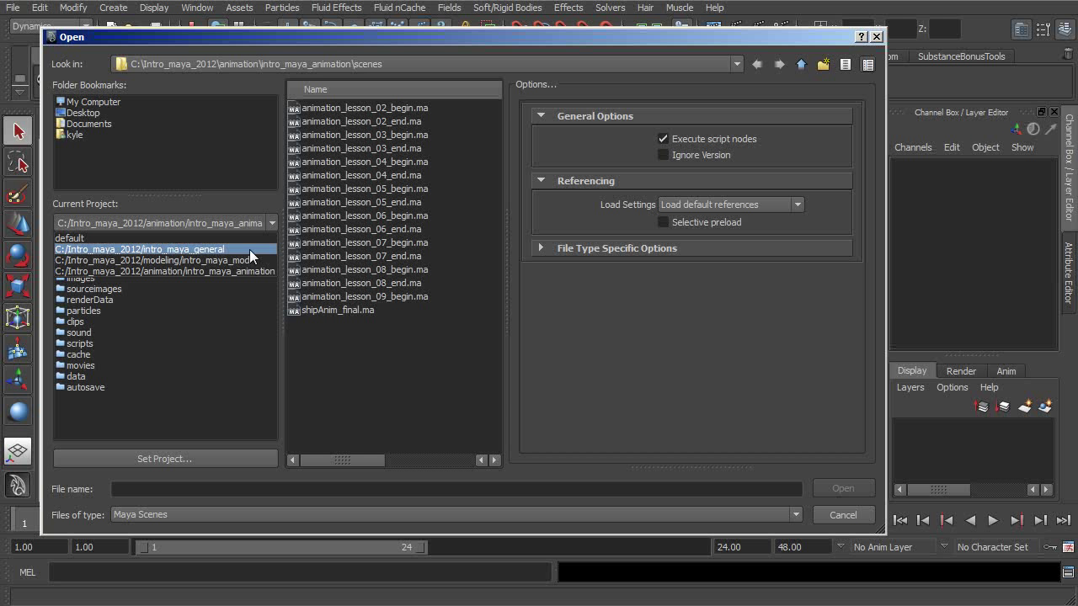
pyautogui.click(165, 249)
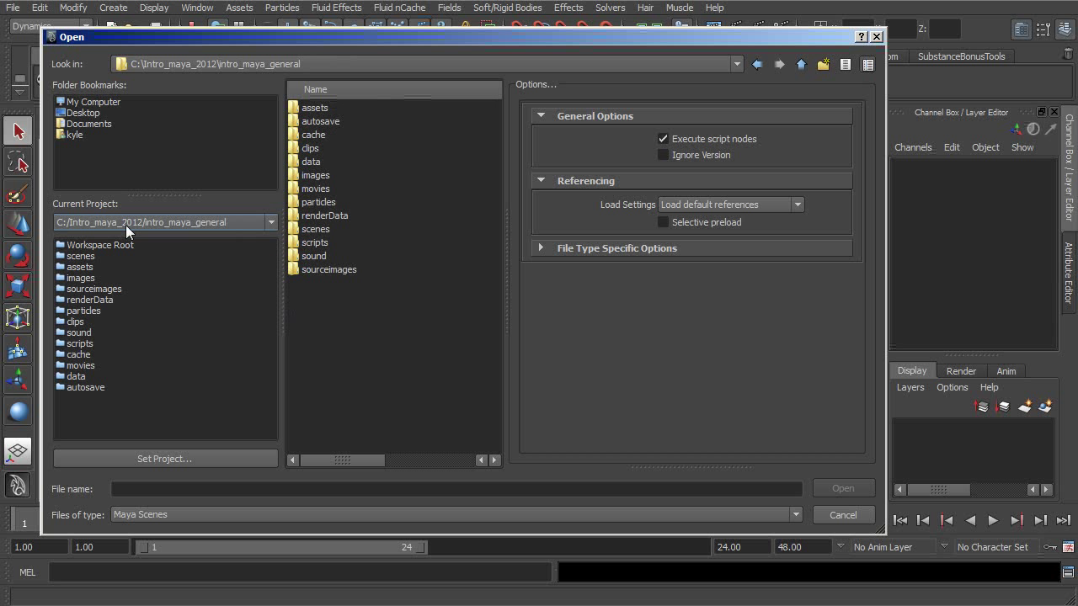
pyautogui.moveTo(219, 227)
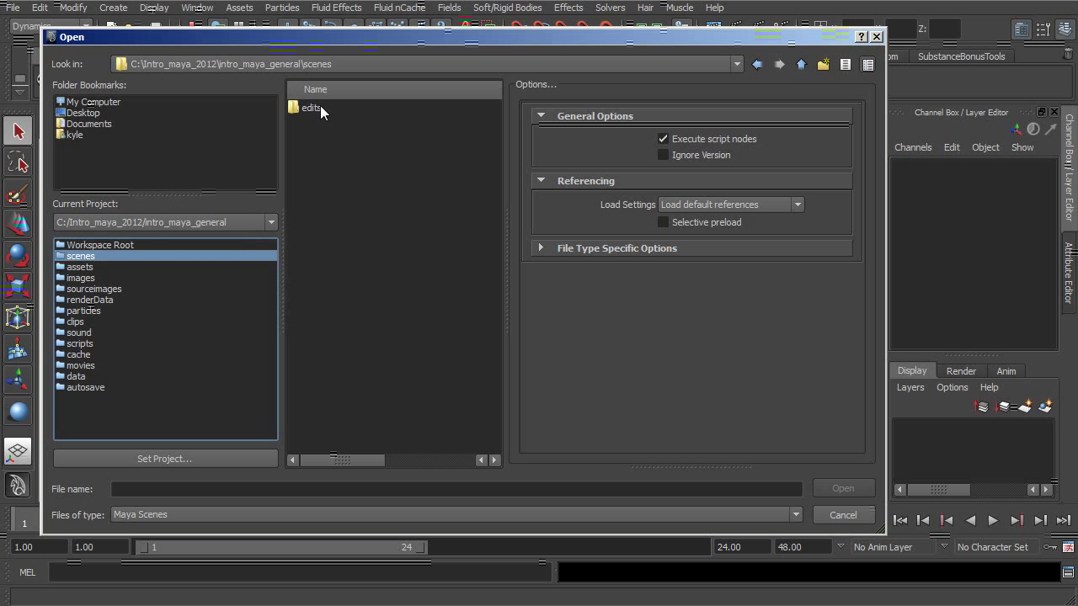
pyautogui.moveTo(245, 250)
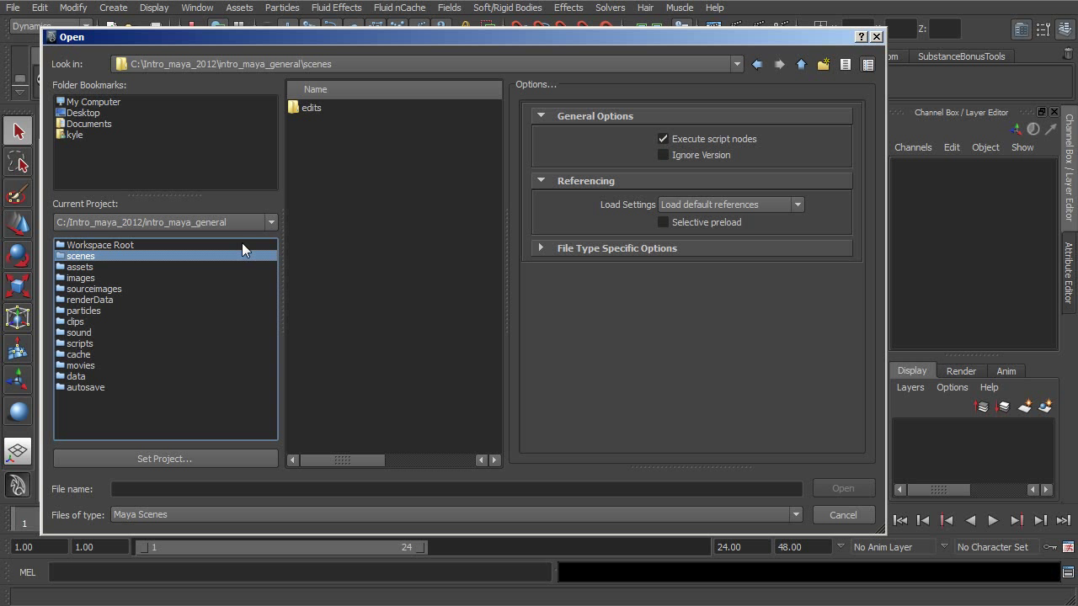
pyautogui.click(271, 222)
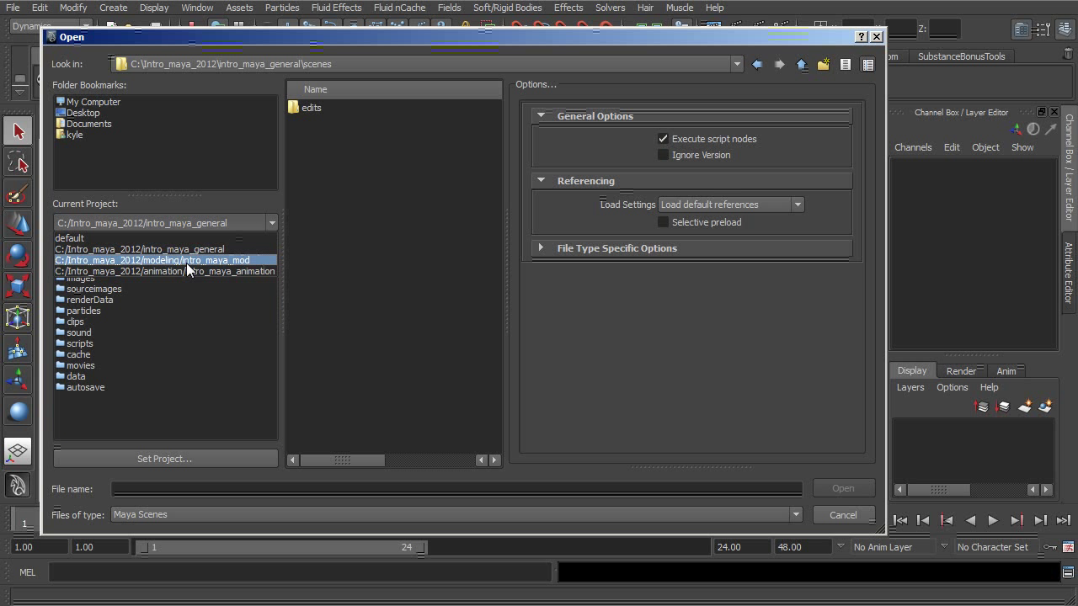
pyautogui.click(156, 260)
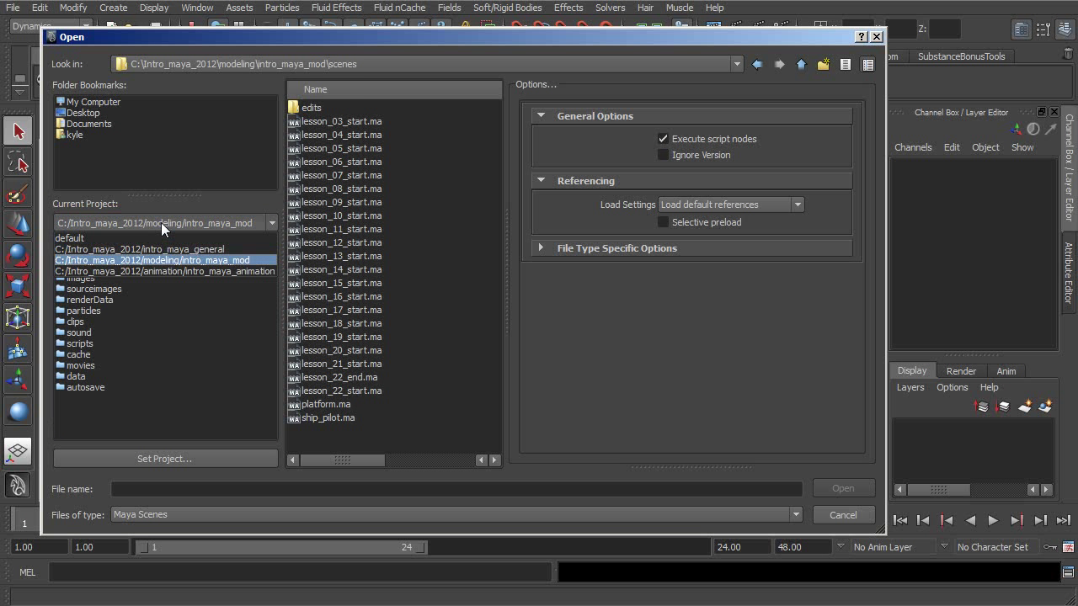
# - Cycle the project through intro_maya_animation and intro_maya_mod to general, opening its scenes folder
pyautogui.click(167, 271)
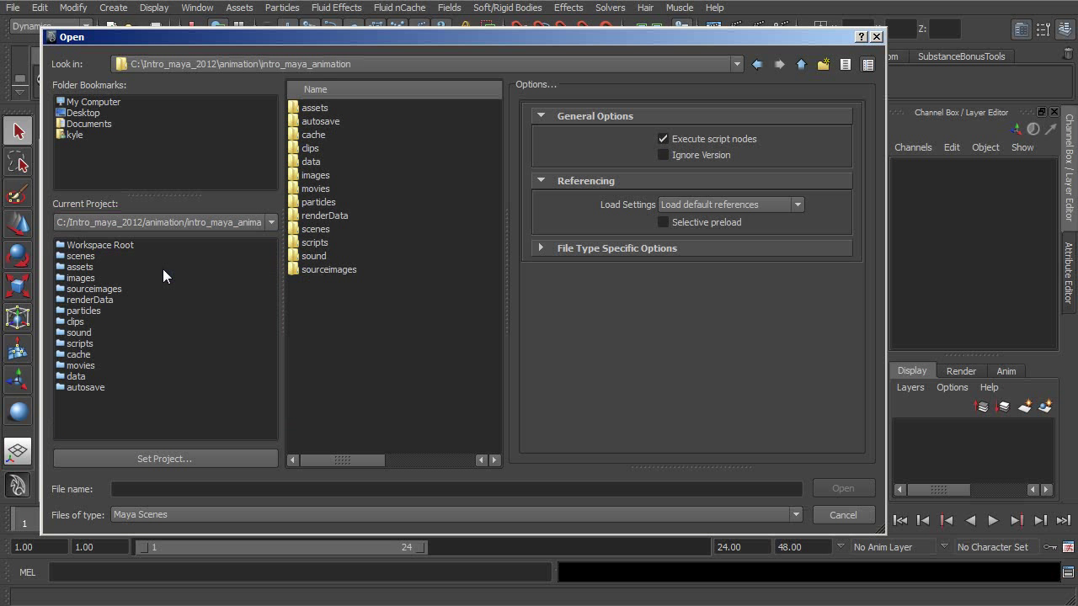
pyautogui.click(271, 222)
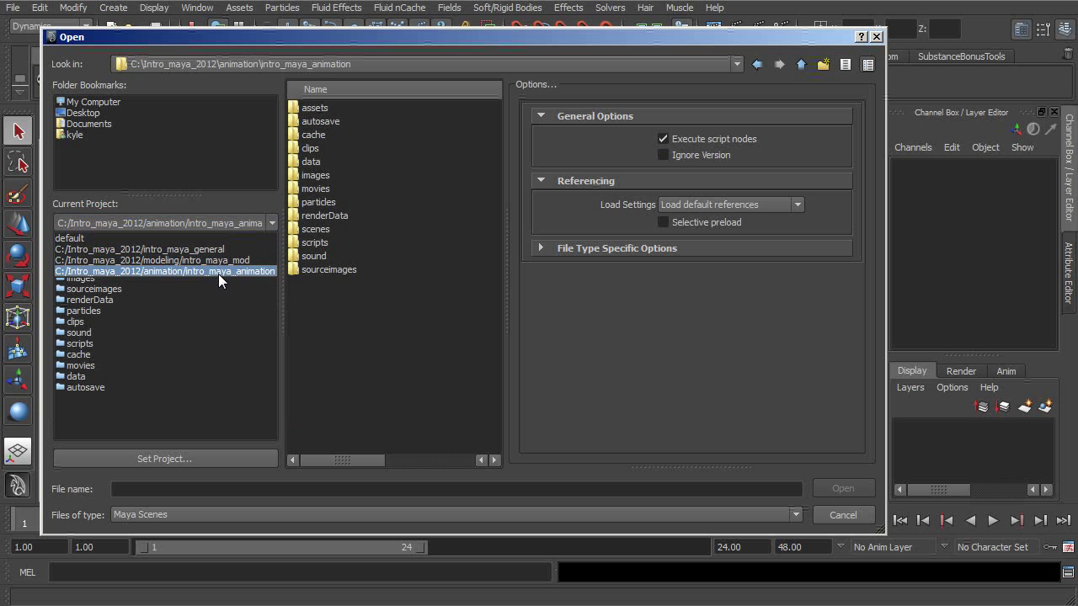
pyautogui.click(152, 260)
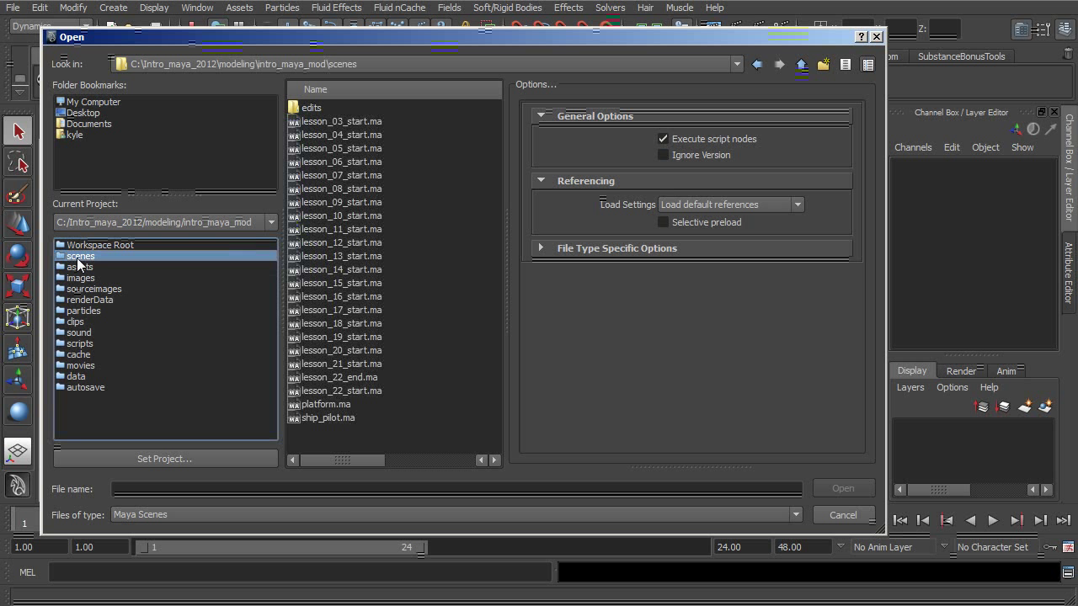
pyautogui.moveTo(189, 280)
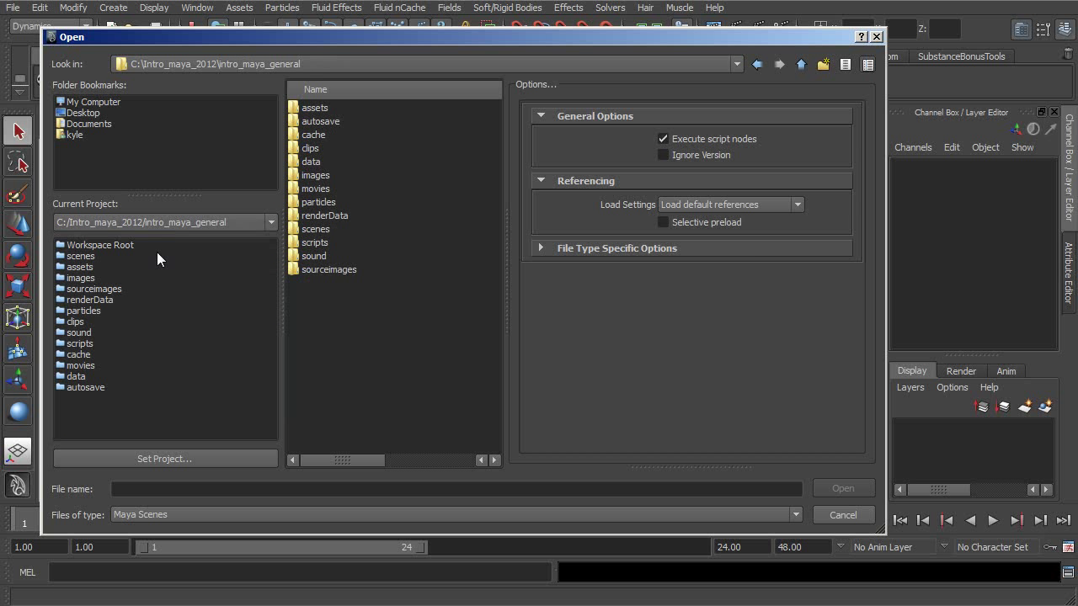
pyautogui.moveTo(98, 257)
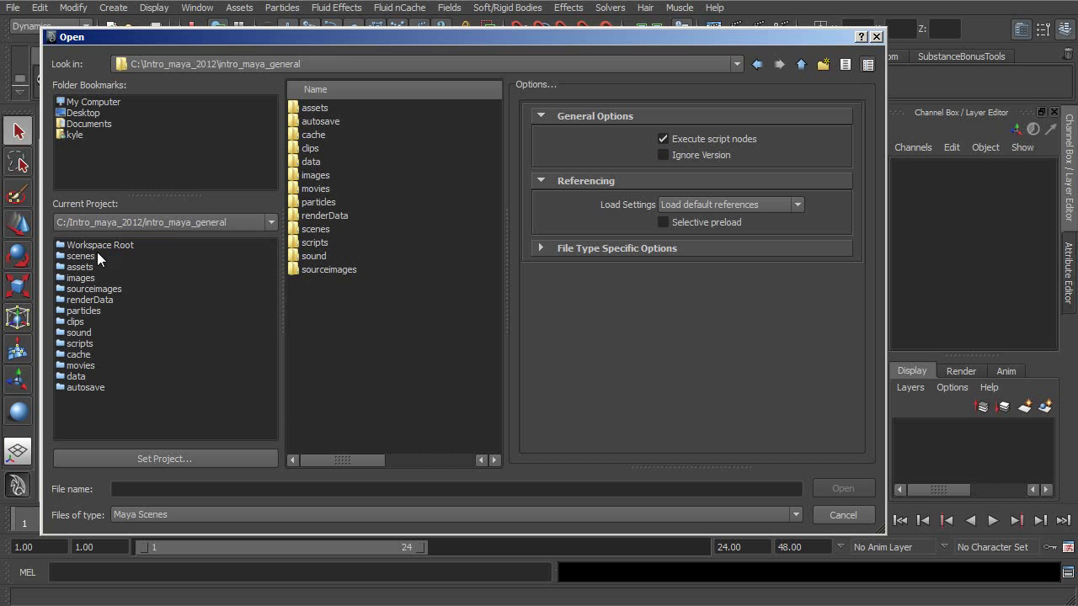
pyautogui.doubleClick(81, 256)
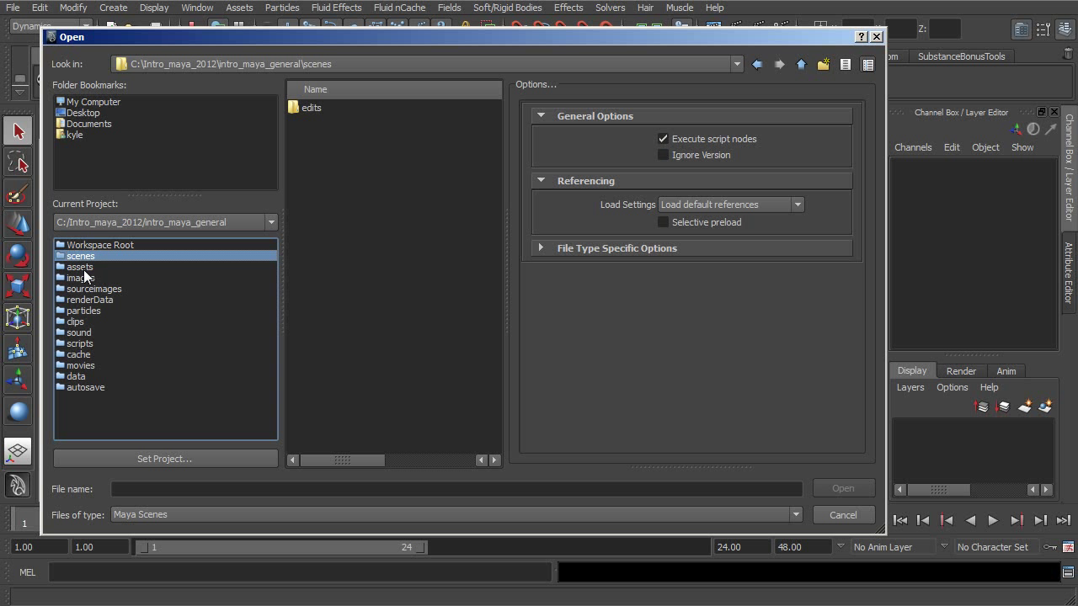